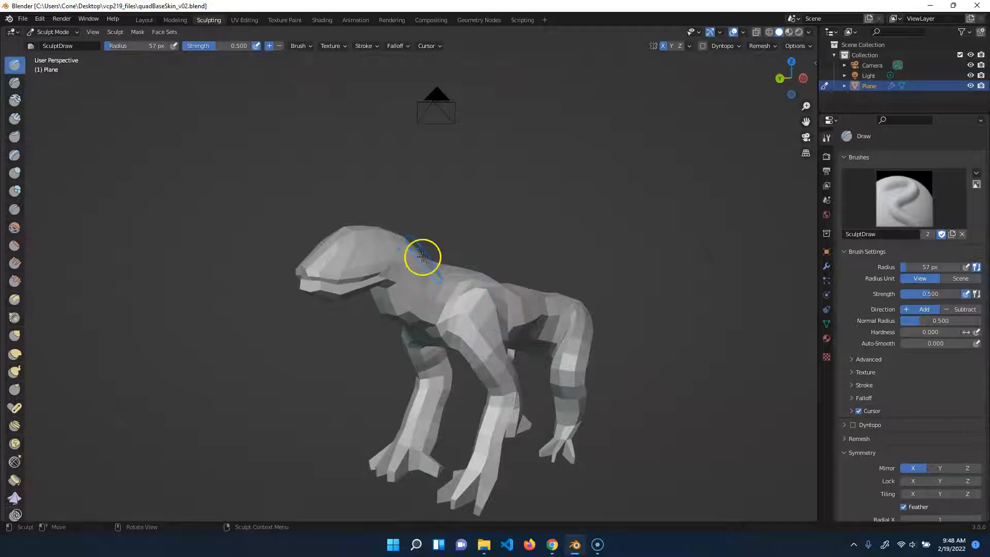
Apply the Mirror modifier in the Modeling workspace and orbit around the full quadruped
click(175, 20)
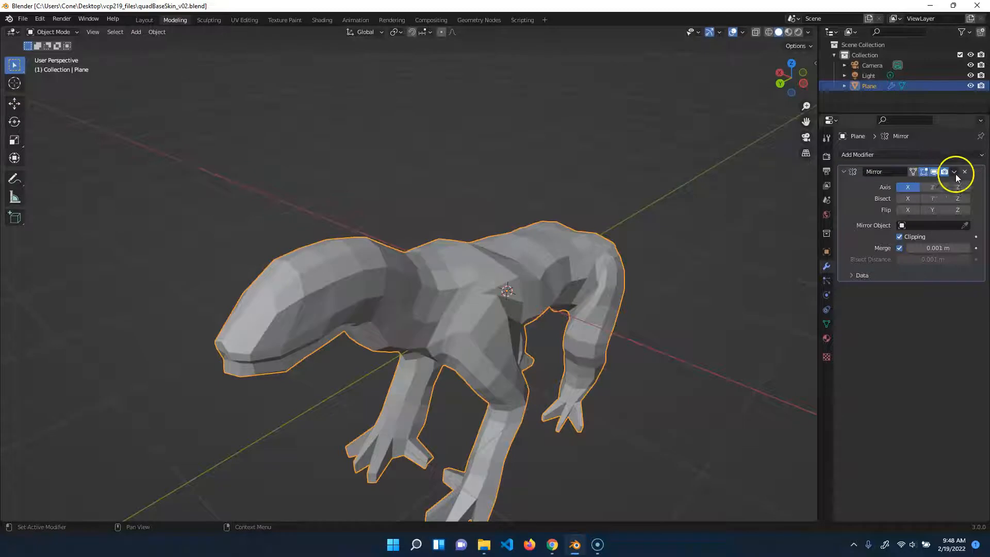
click(964, 172)
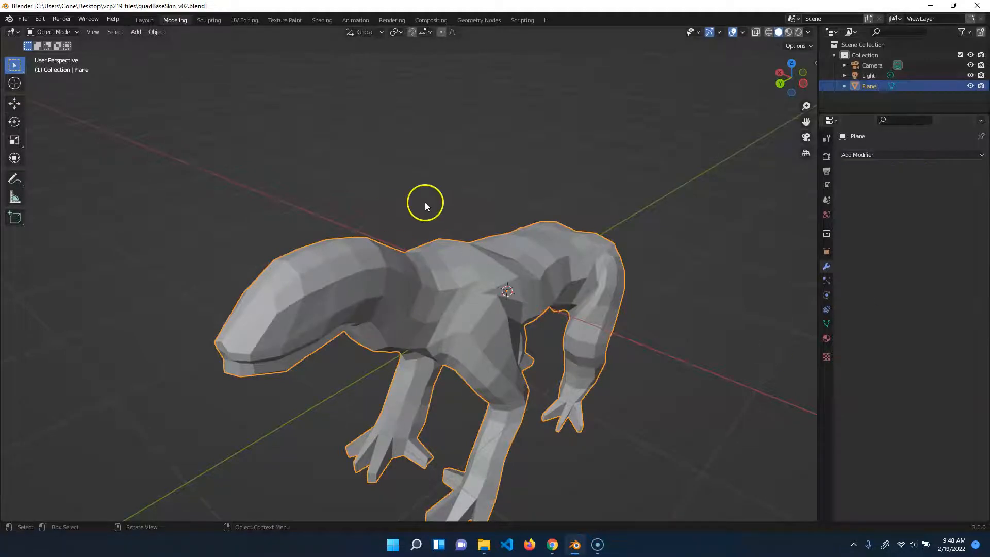
drag(427, 204, 421, 150)
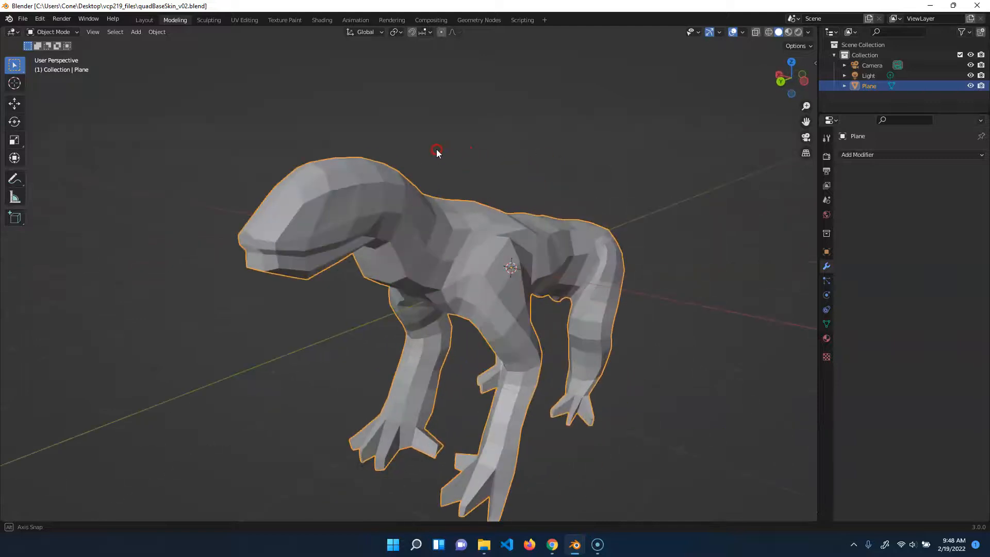
drag(438, 152, 558, 164)
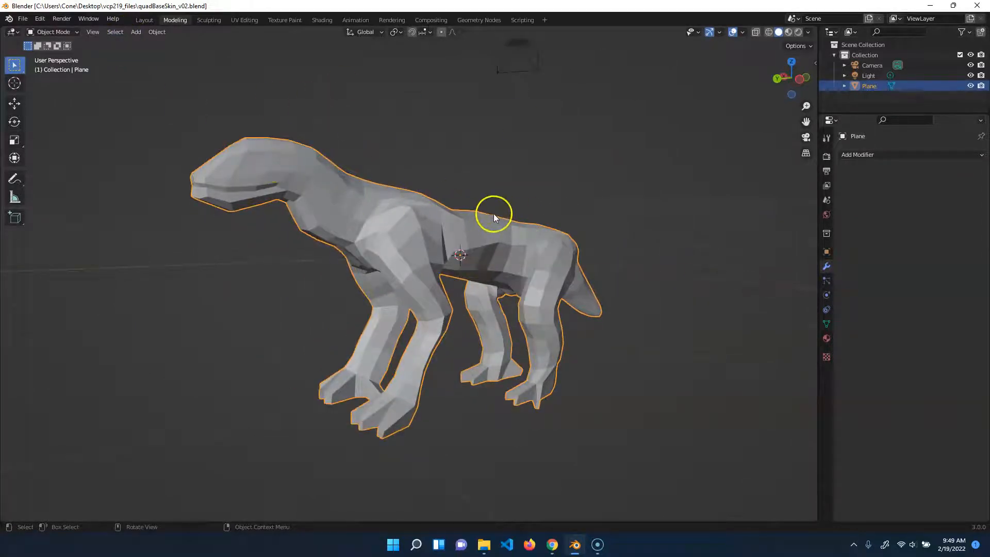
Enter Sculpt Mode via the Sculpting workspace and orbit to view the creature's back and side
click(208, 19)
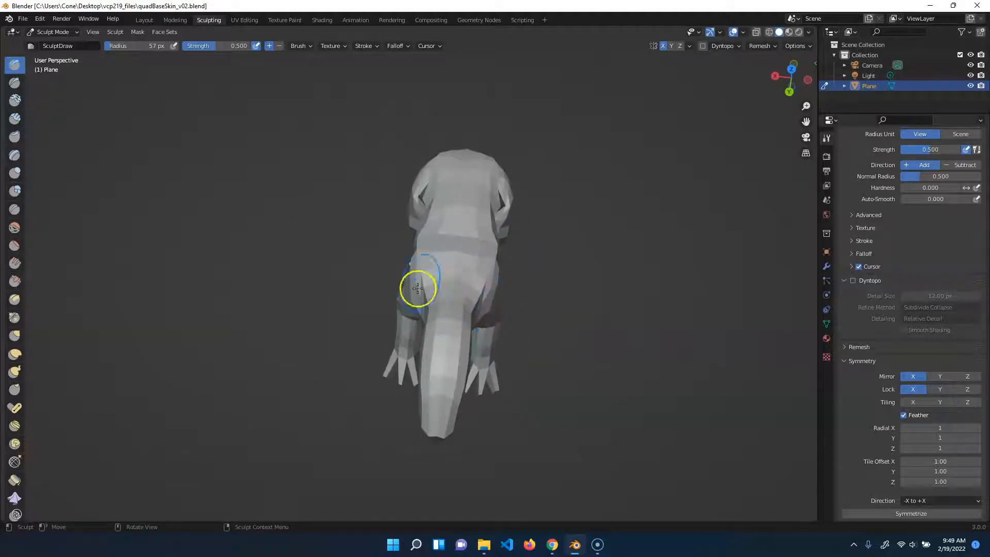
drag(417, 289, 380, 208)
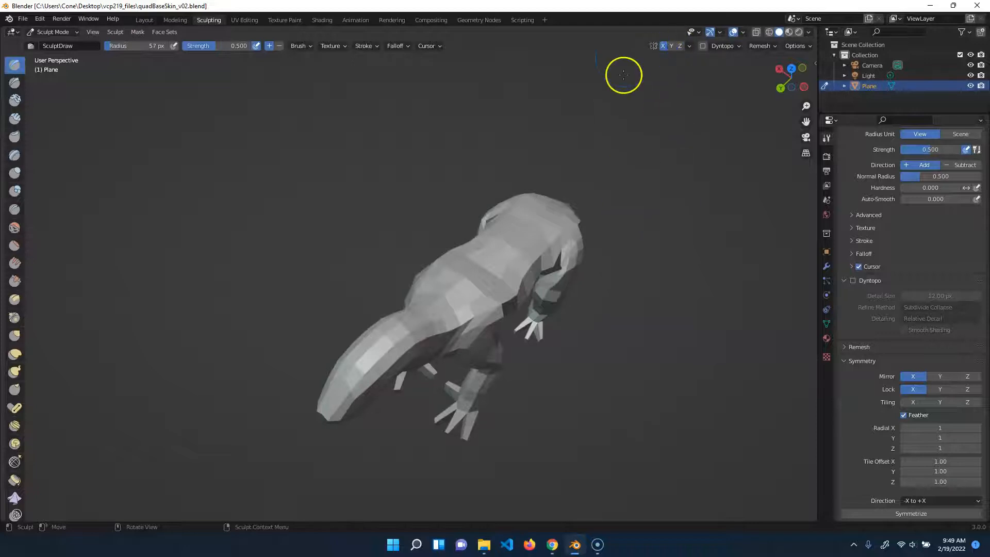
mouse_move(632, 43)
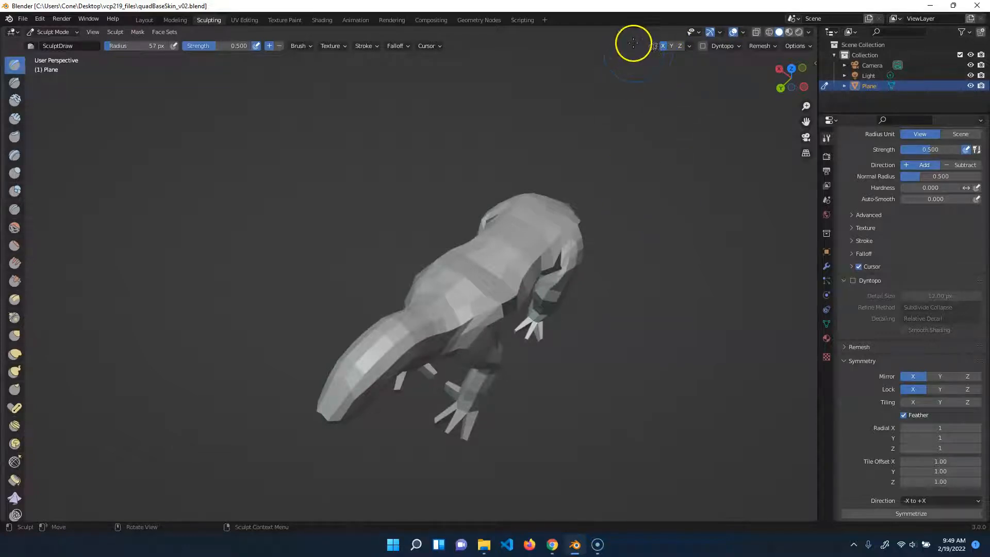
drag(633, 43, 728, 63)
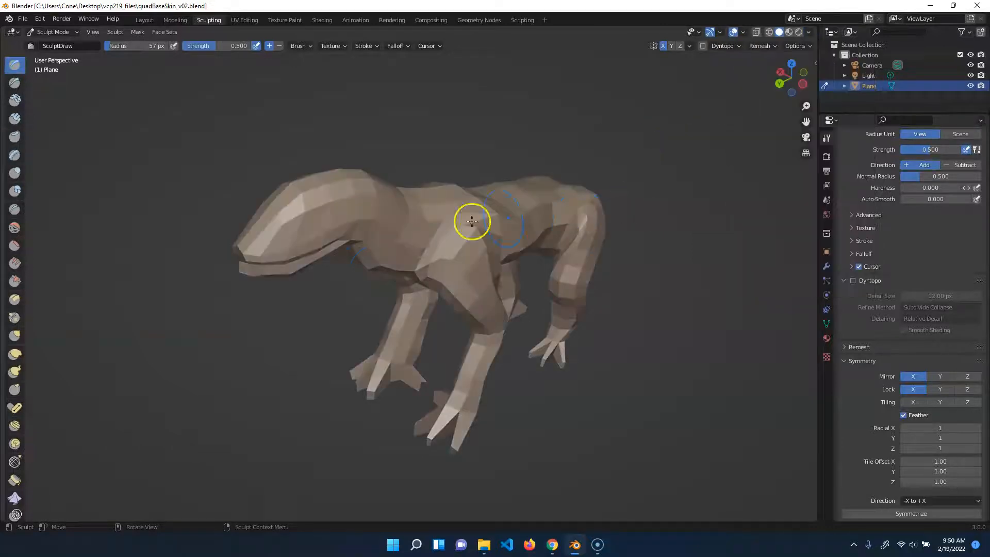
Switch viewport shading to a beige clay matcap and check the creature's front and side
click(808, 32)
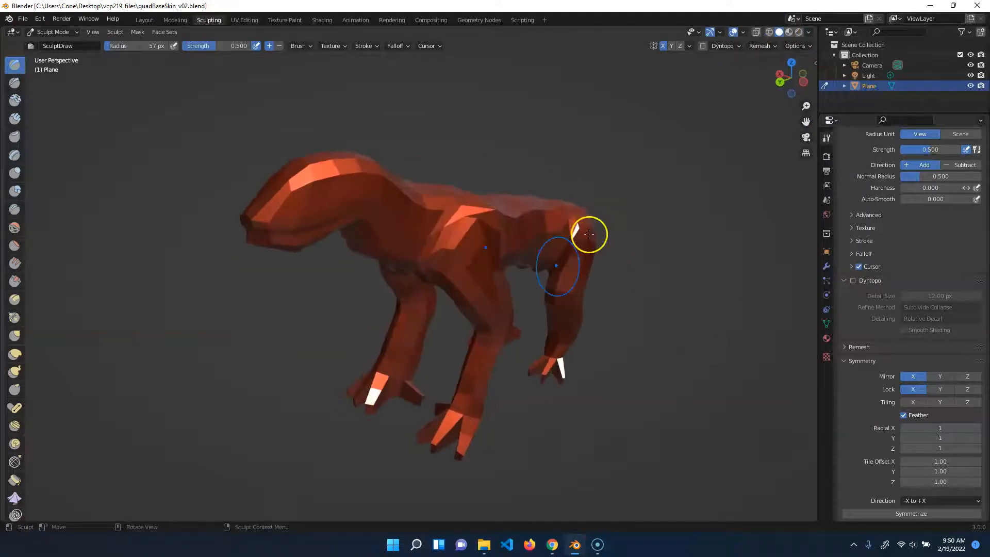
click(809, 31)
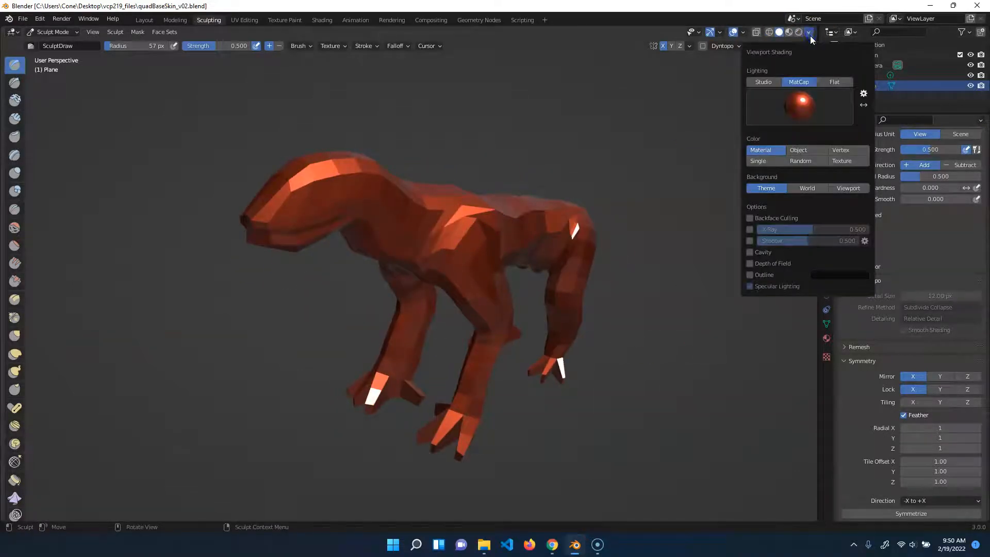
click(798, 106)
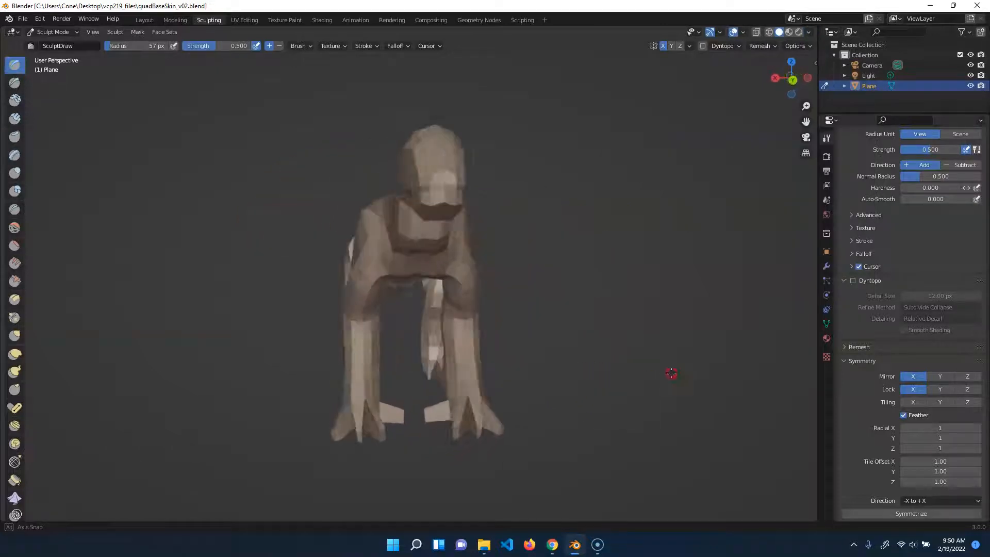
drag(672, 372, 484, 329)
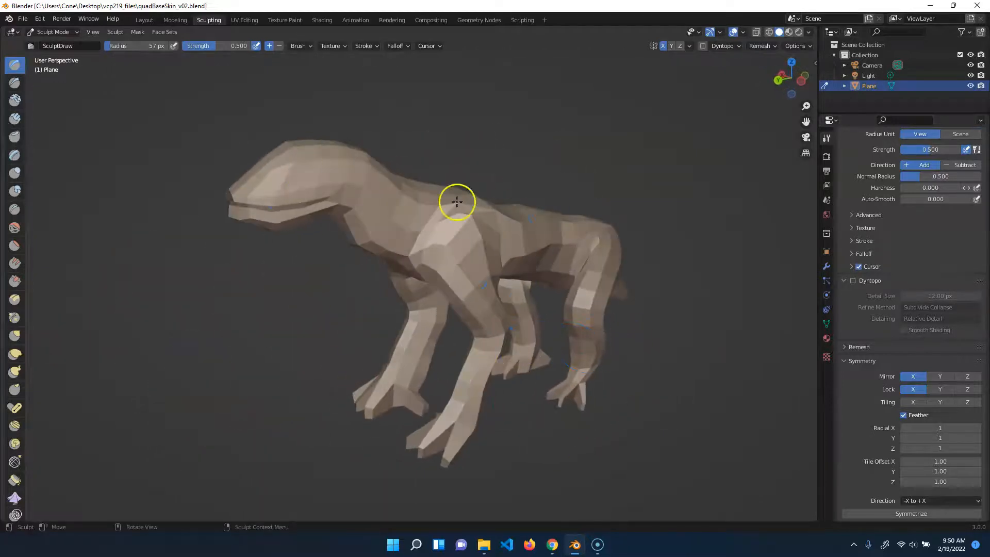
drag(456, 201, 442, 308)
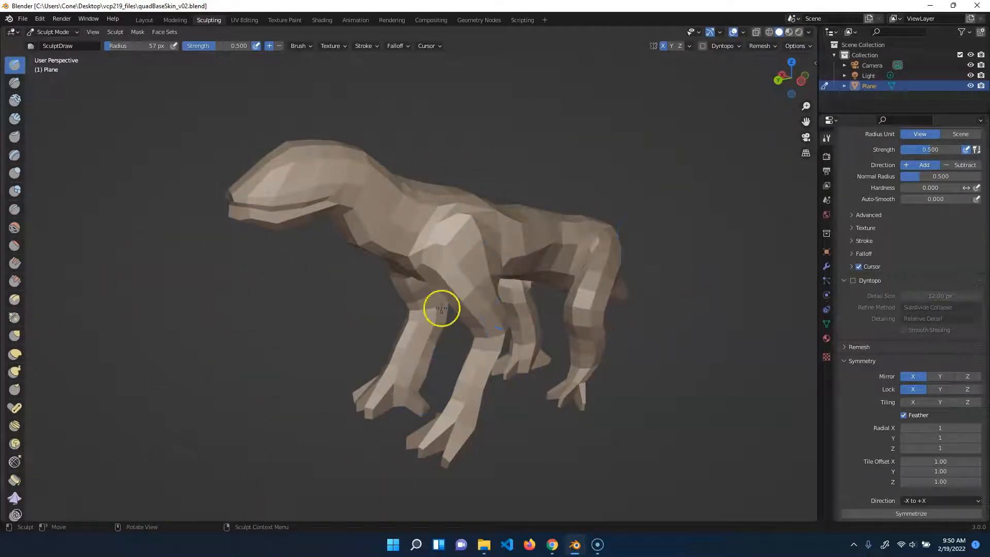
mouse_move(338, 234)
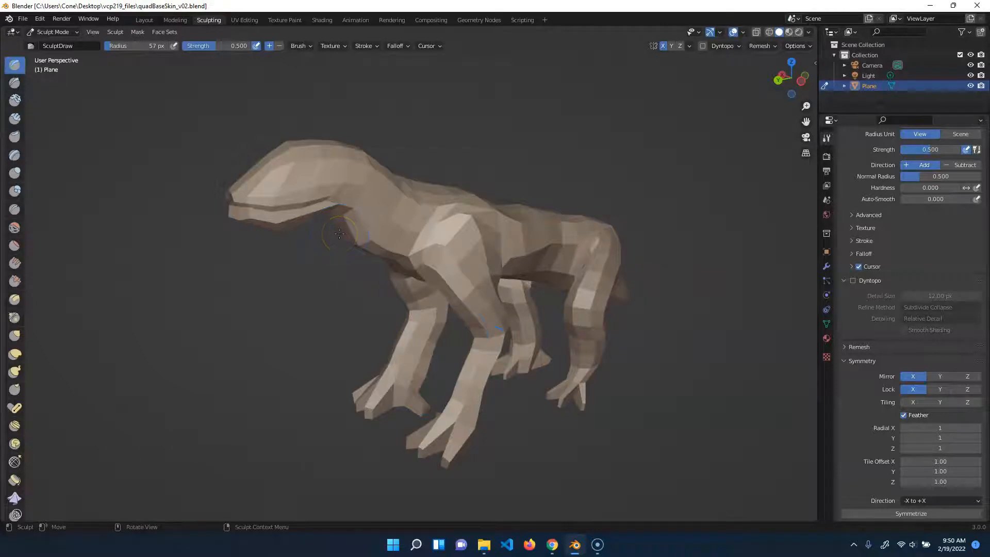
mouse_move(744, 343)
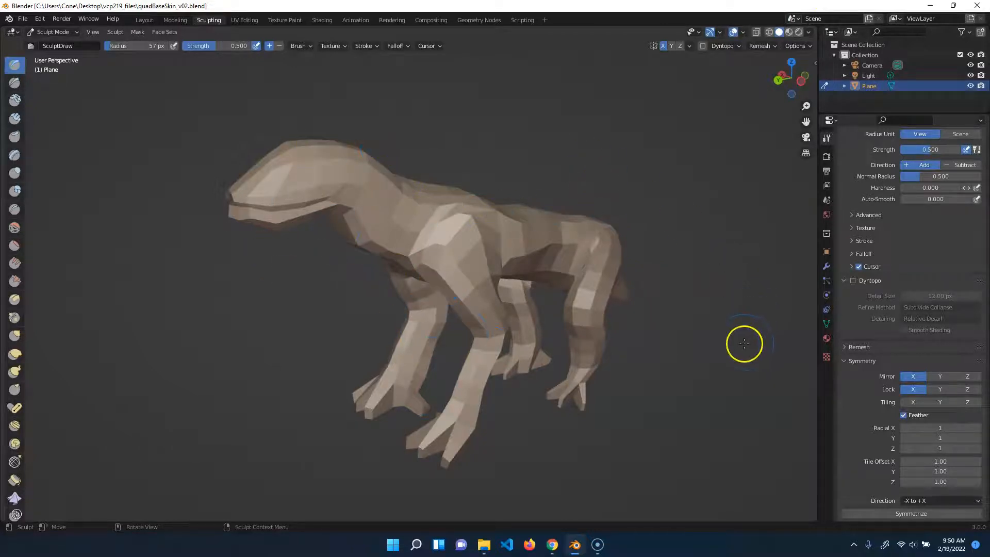
click(428, 279)
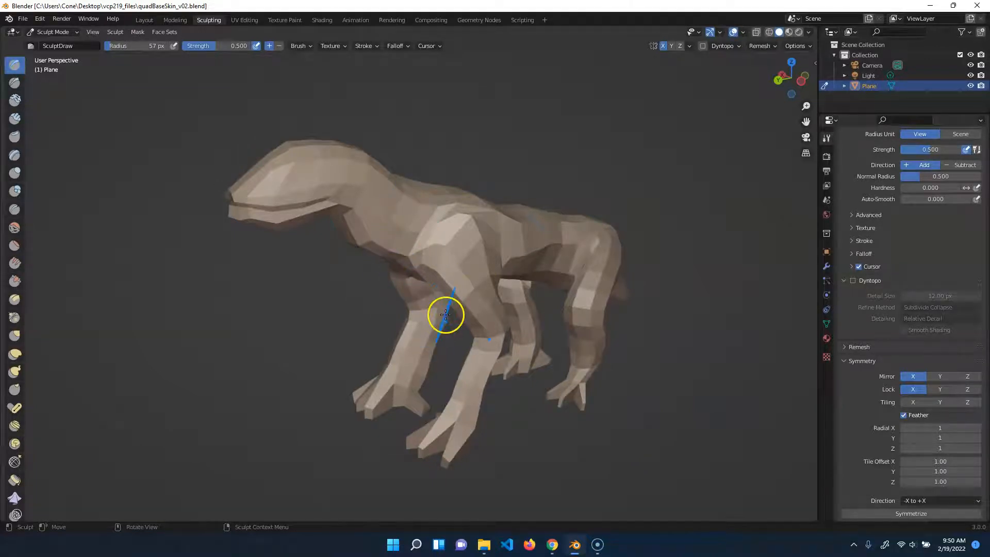
drag(445, 314, 301, 388)
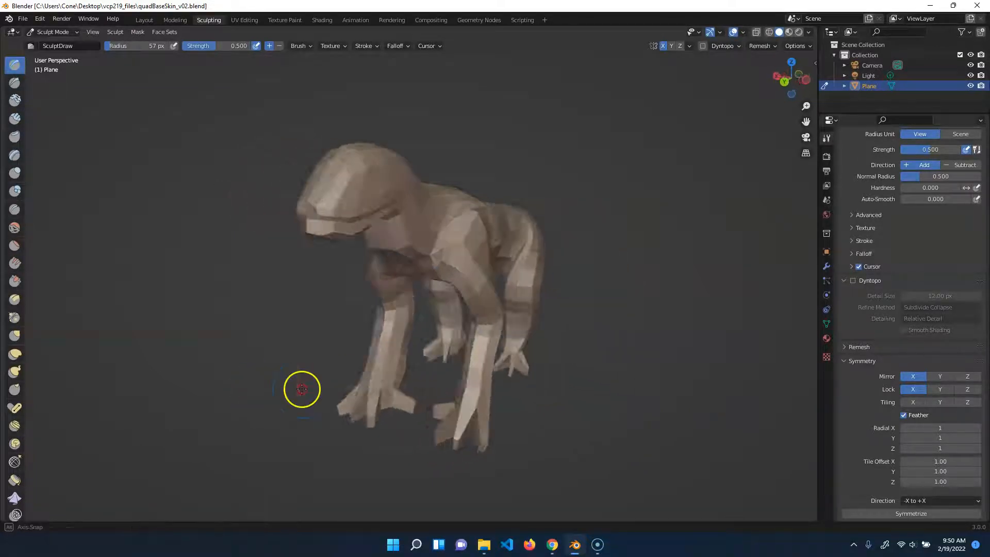
drag(302, 389, 669, 392)
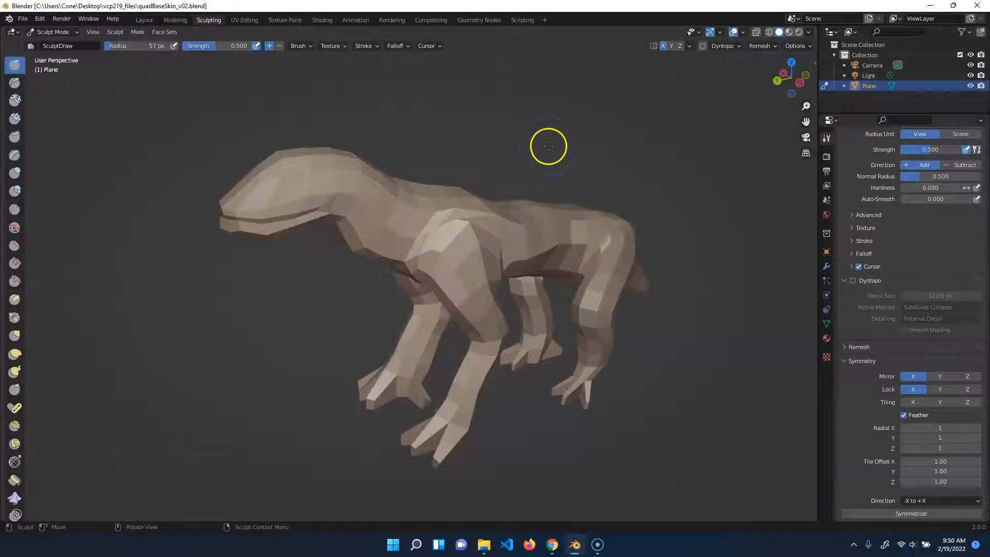
mouse_move(485, 115)
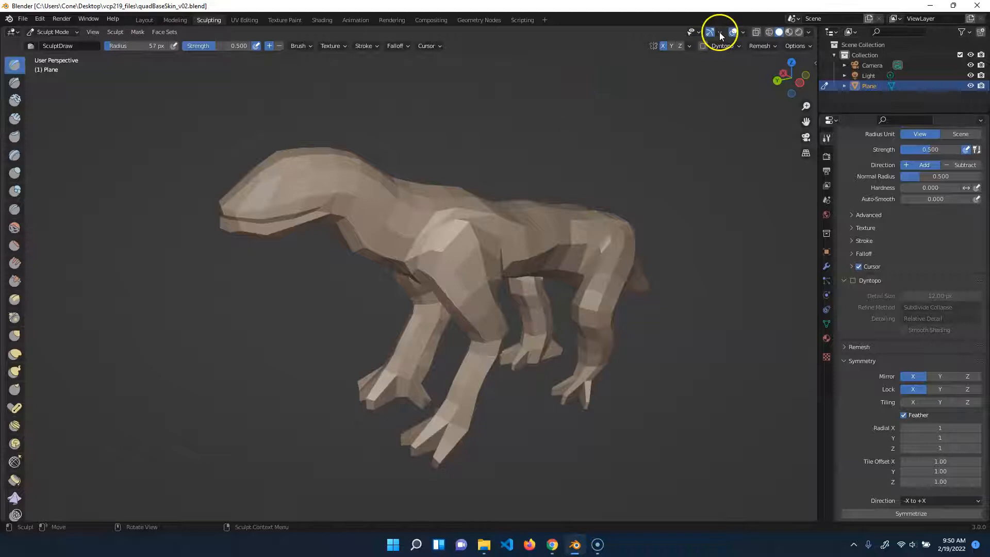
click(720, 32)
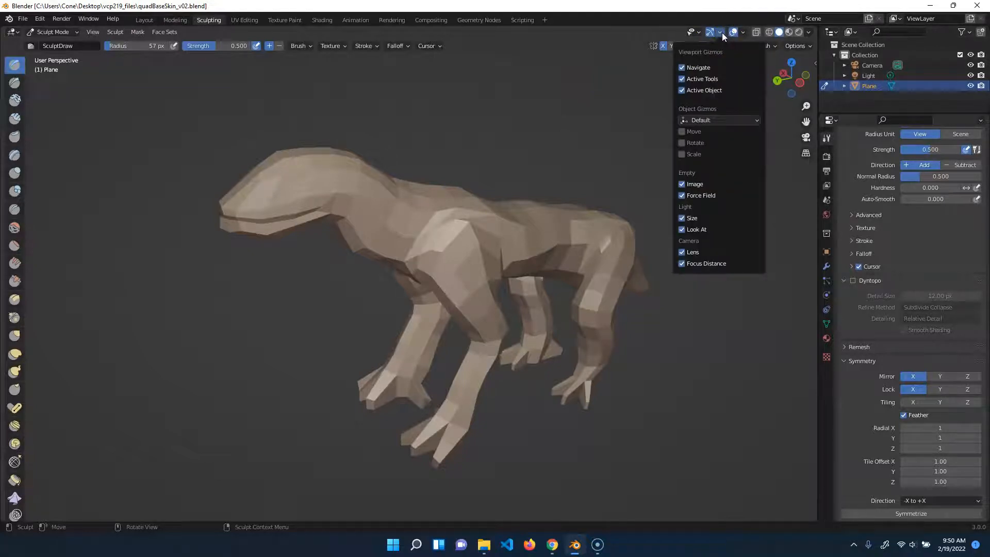
click(742, 32)
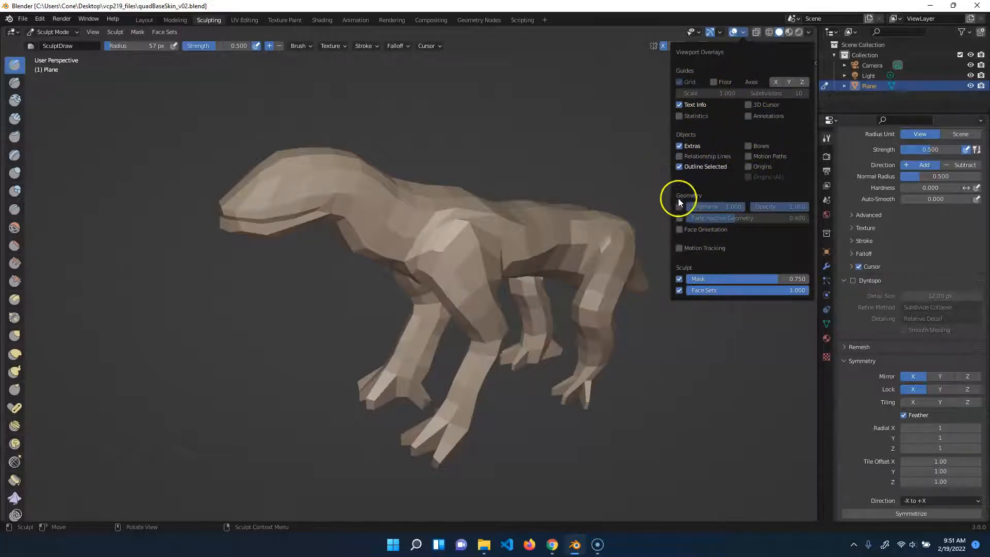
click(680, 206)
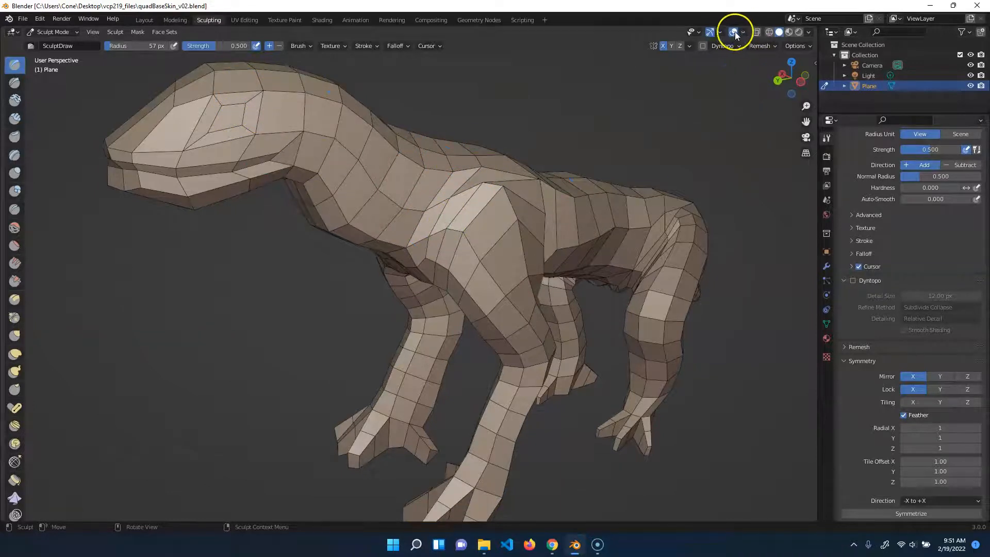
click(734, 32)
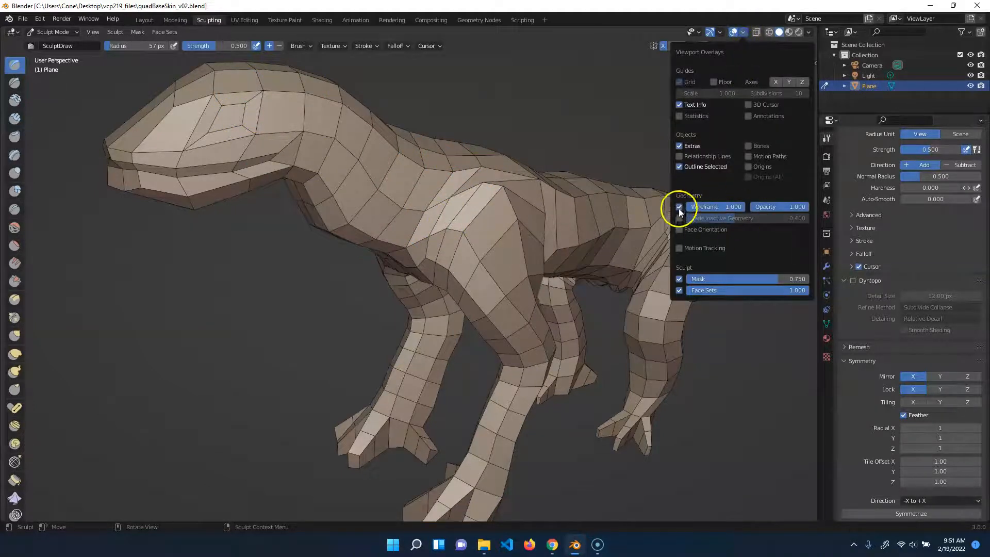
click(680, 206)
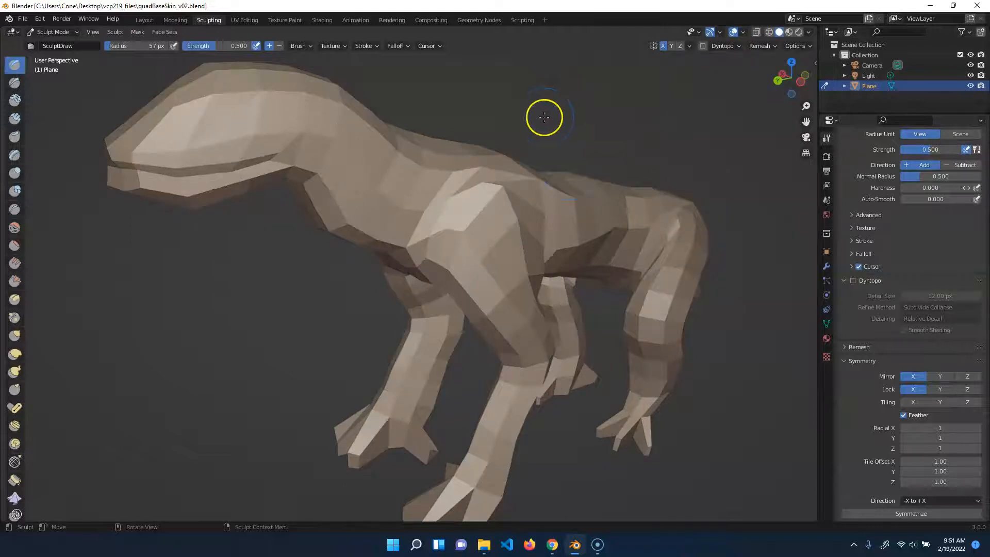
click(397, 46)
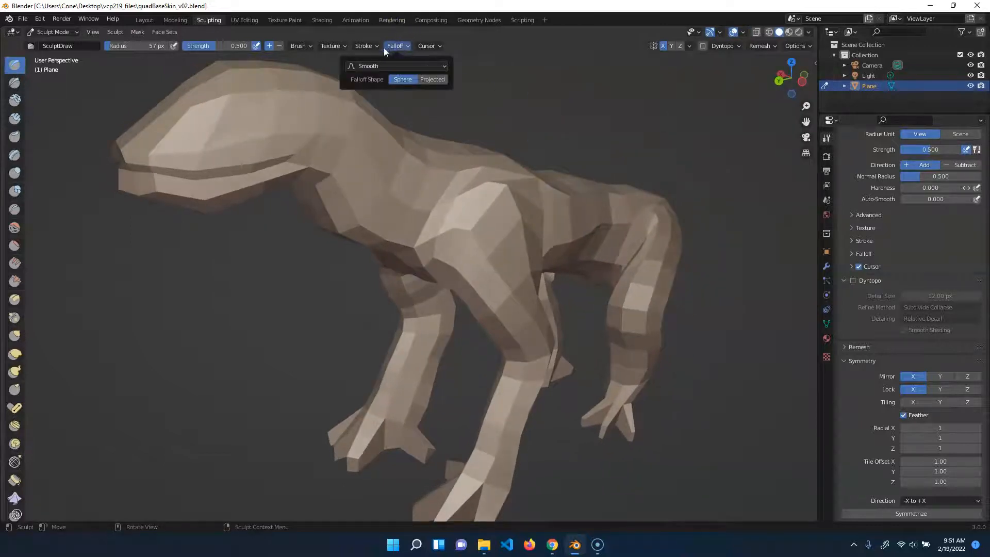
click(363, 45)
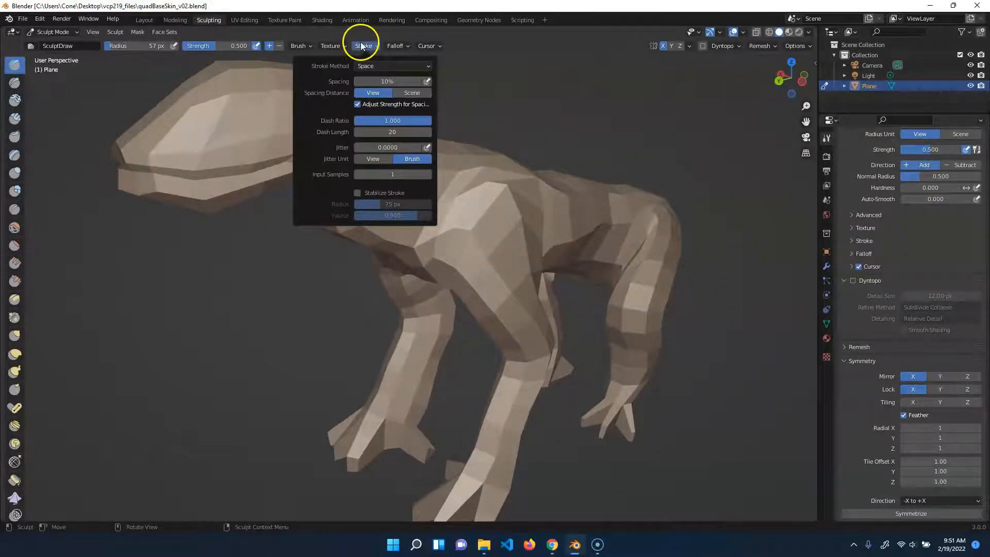
click(299, 45)
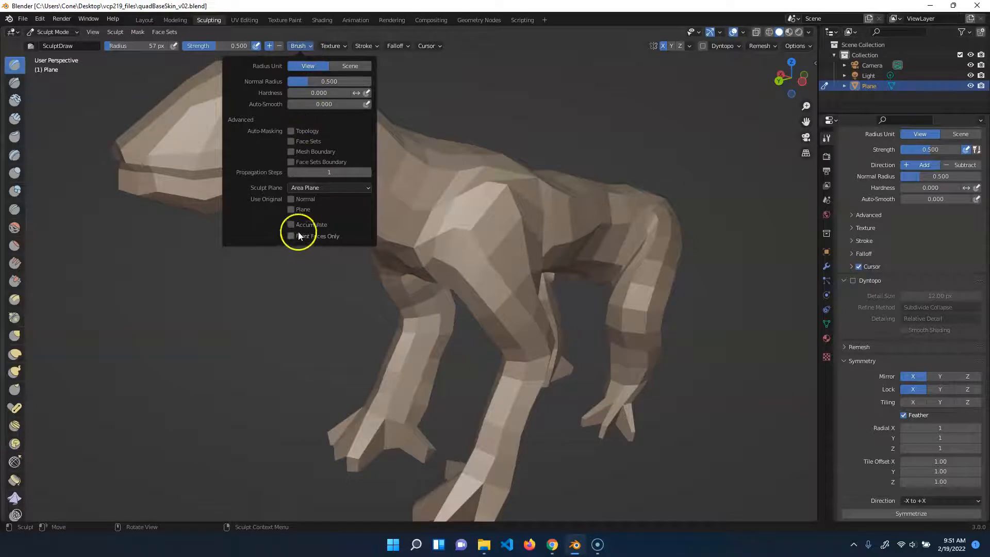
mouse_move(289, 240)
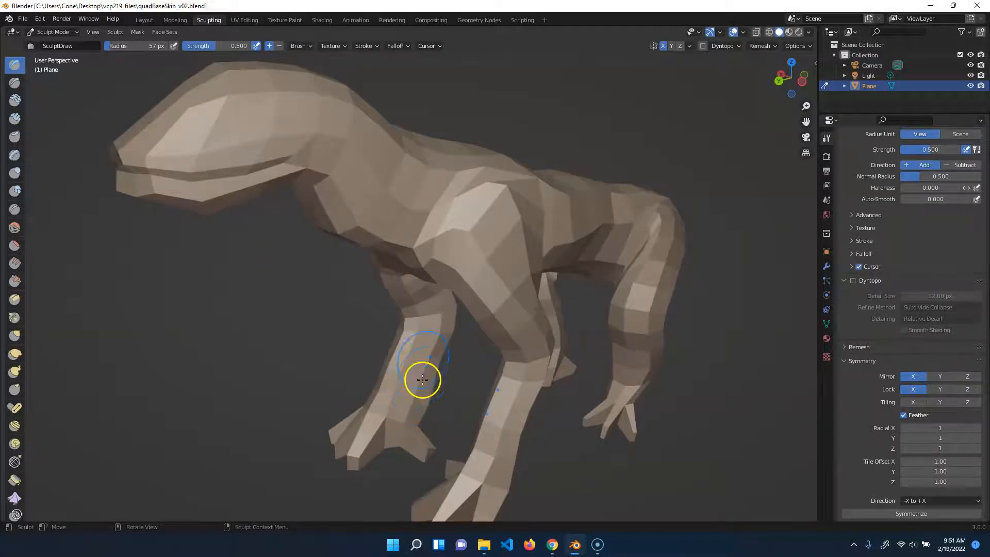
drag(423, 380, 390, 414)
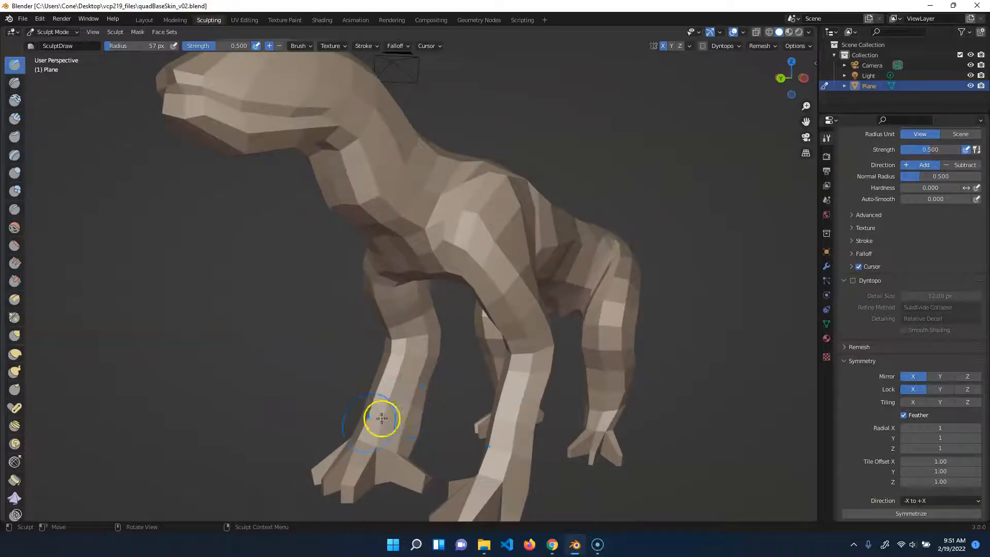
drag(382, 417, 712, 380)
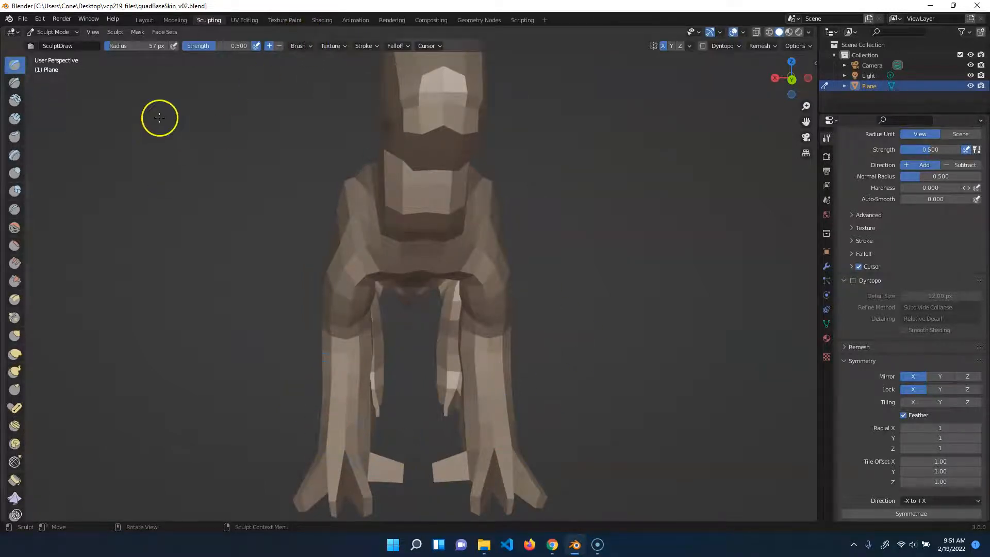
mouse_move(656, 281)
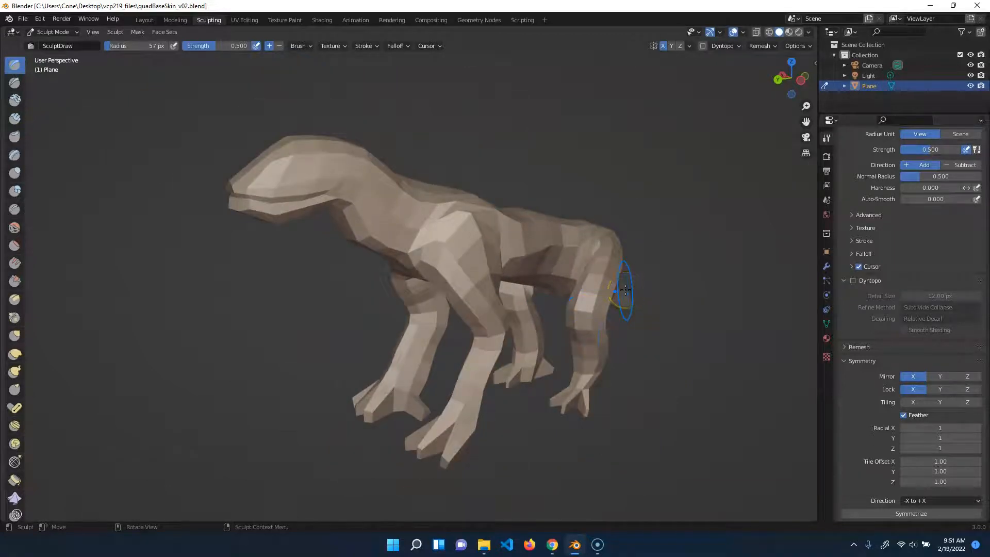
mouse_move(638, 290)
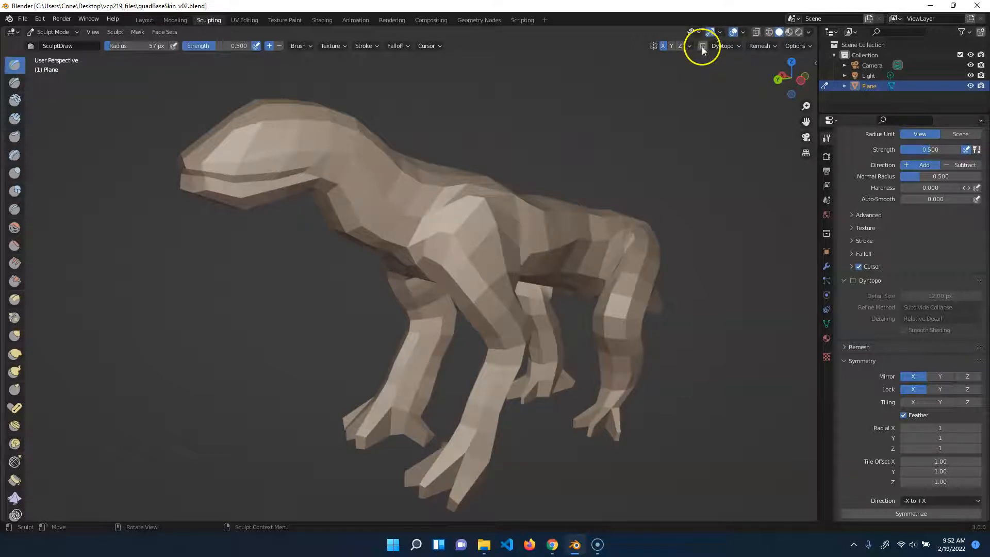
Enable Dyntopo, raise brush strength to 0.891, and sculpt test strokes on the shoulder
click(703, 45)
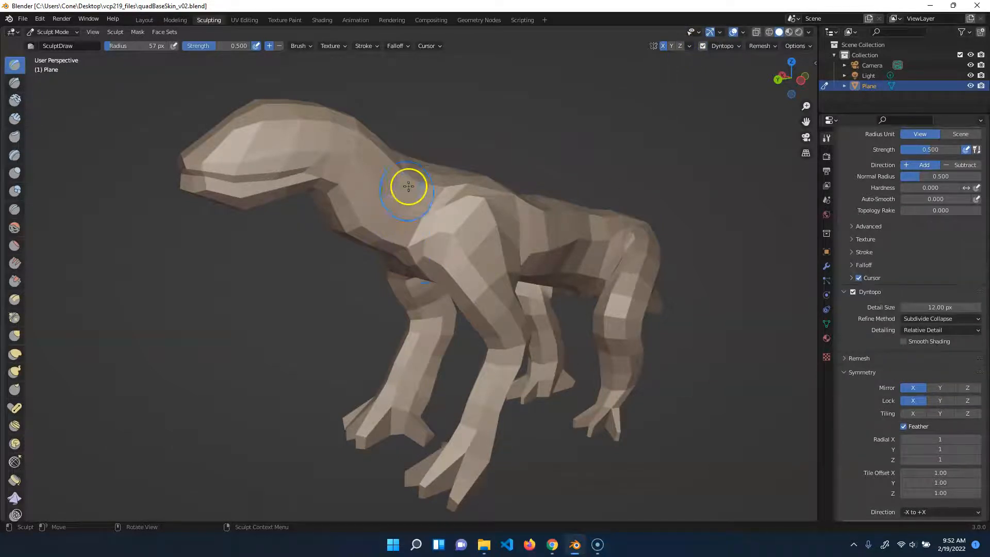
mouse_move(739, 45)
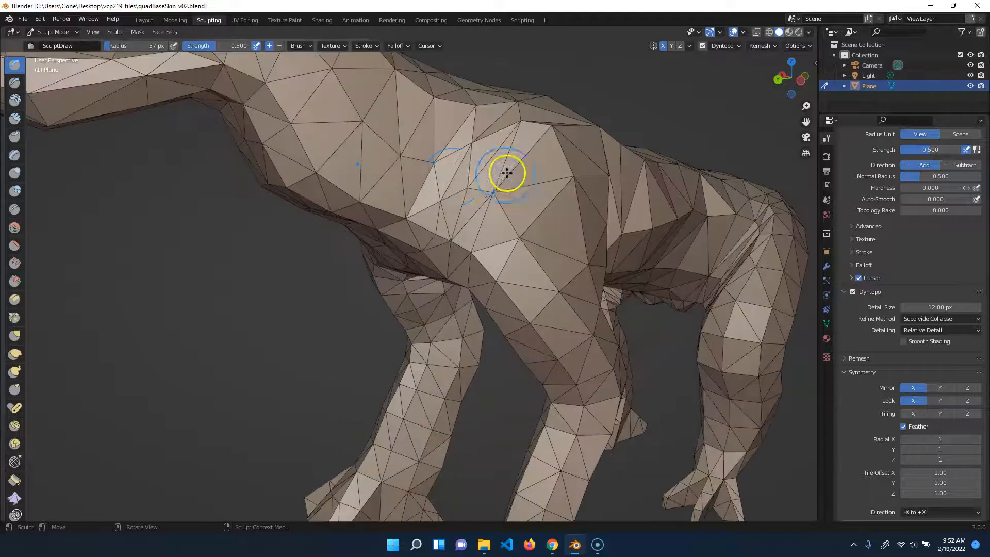
drag(506, 174, 208, 120)
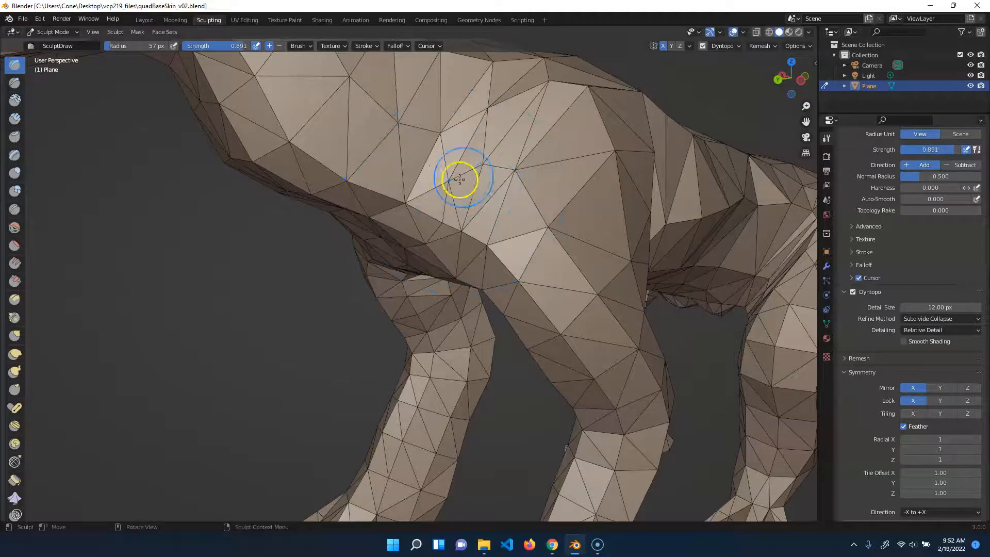
drag(459, 178, 548, 201)
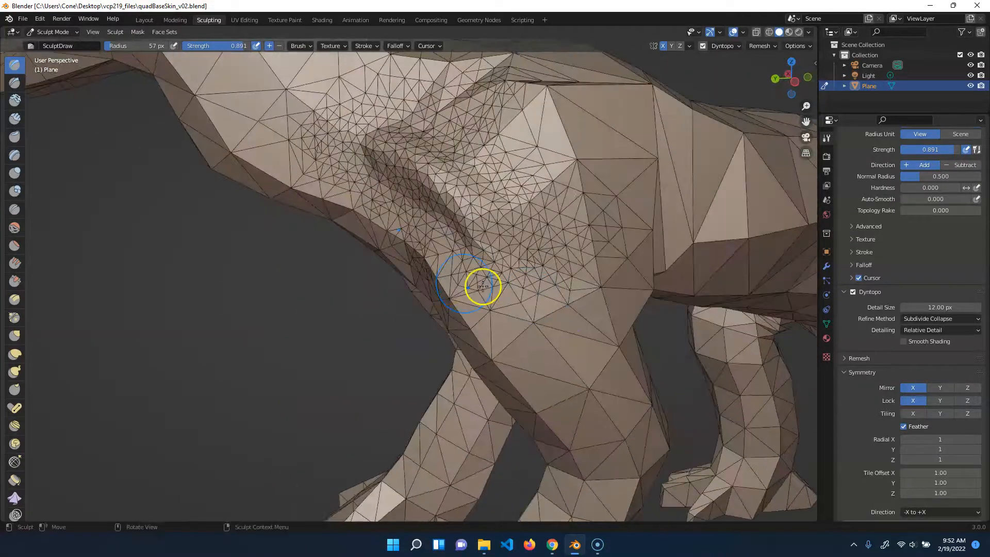
drag(480, 285, 432, 98)
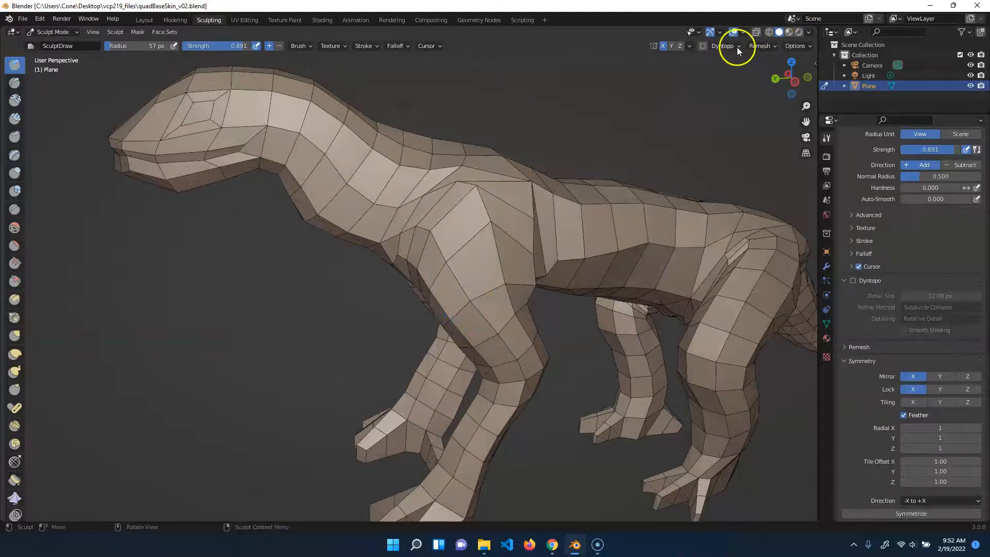
Adjust Dyntopo detail settings and sculpt further strokes on the shoulder and chest
click(722, 45)
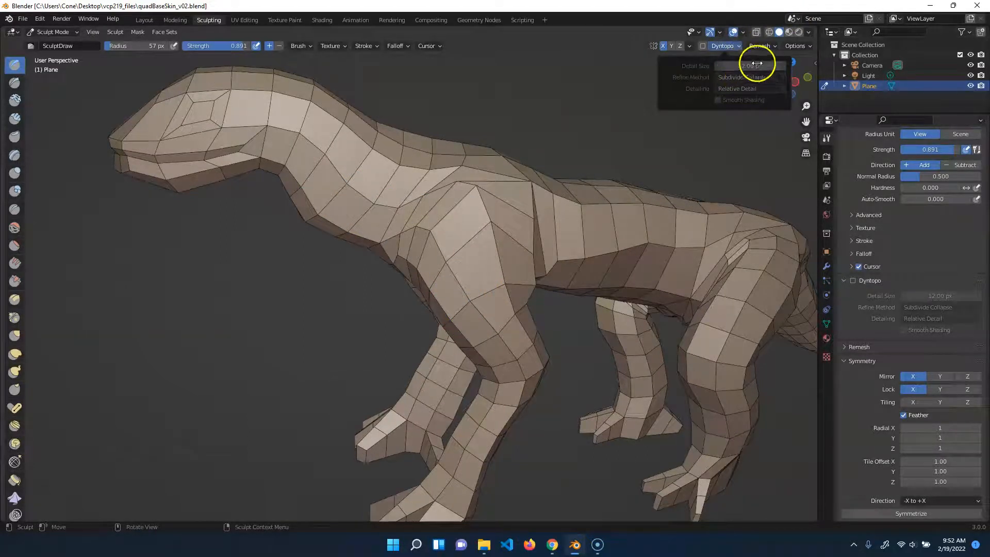
click(703, 45)
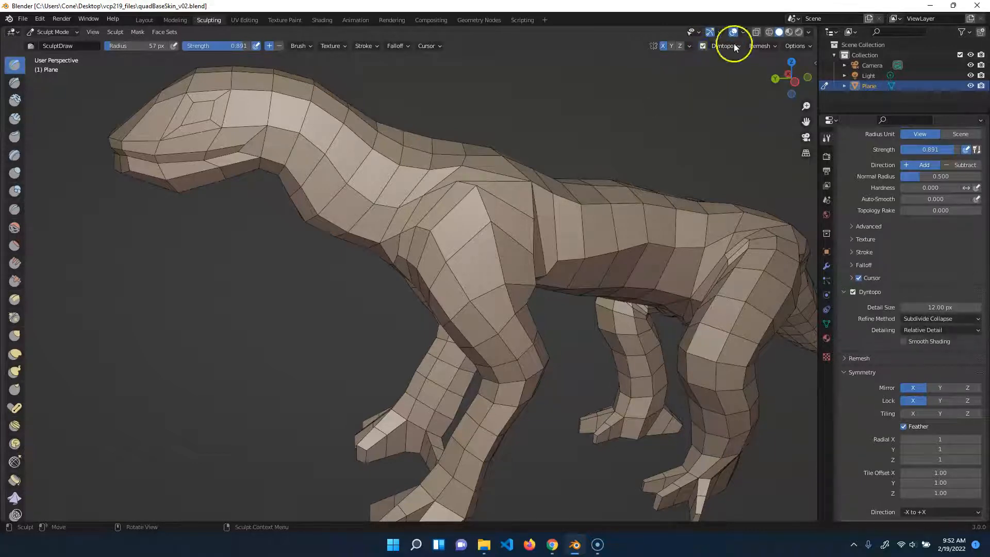
click(722, 46)
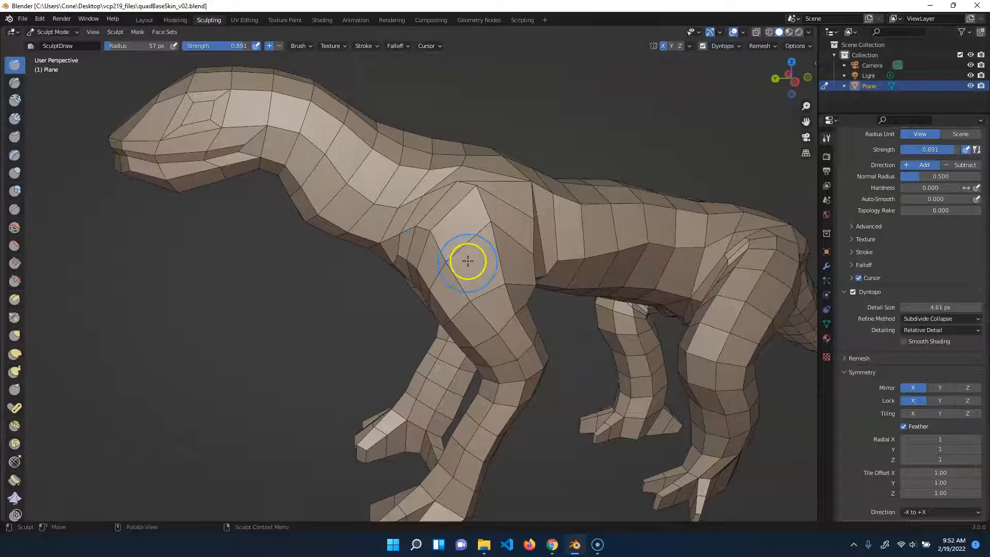
drag(467, 260, 427, 207)
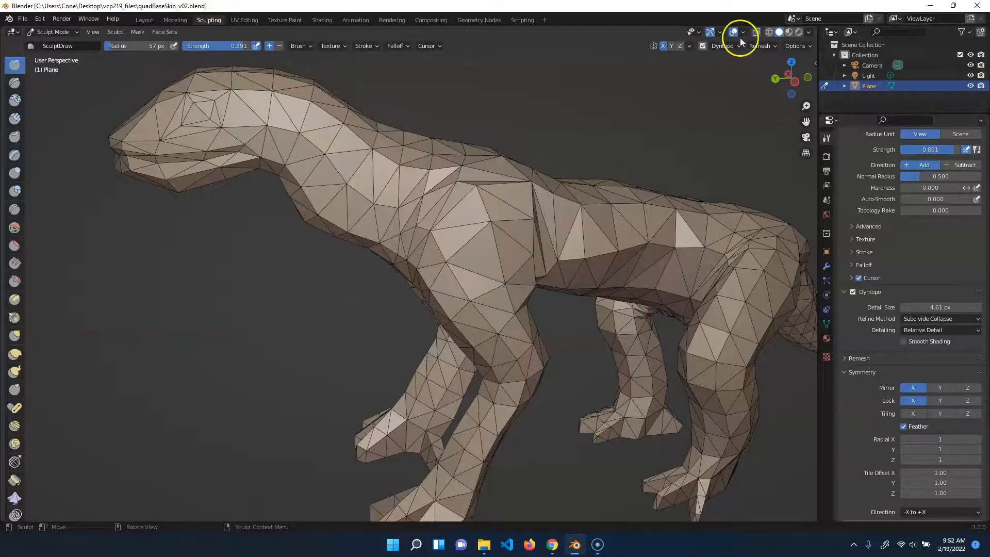
click(722, 45)
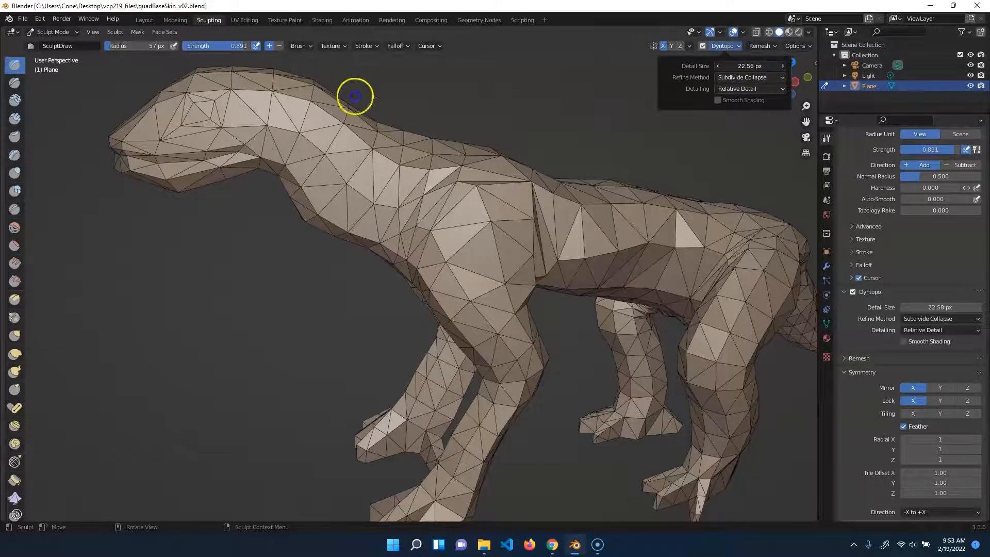
drag(355, 95, 372, 200)
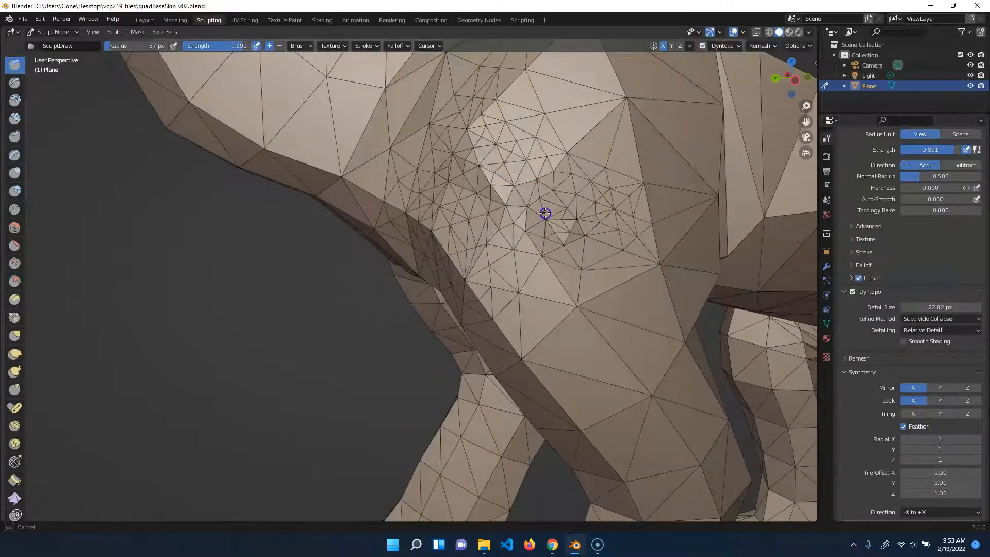
drag(545, 213, 490, 212)
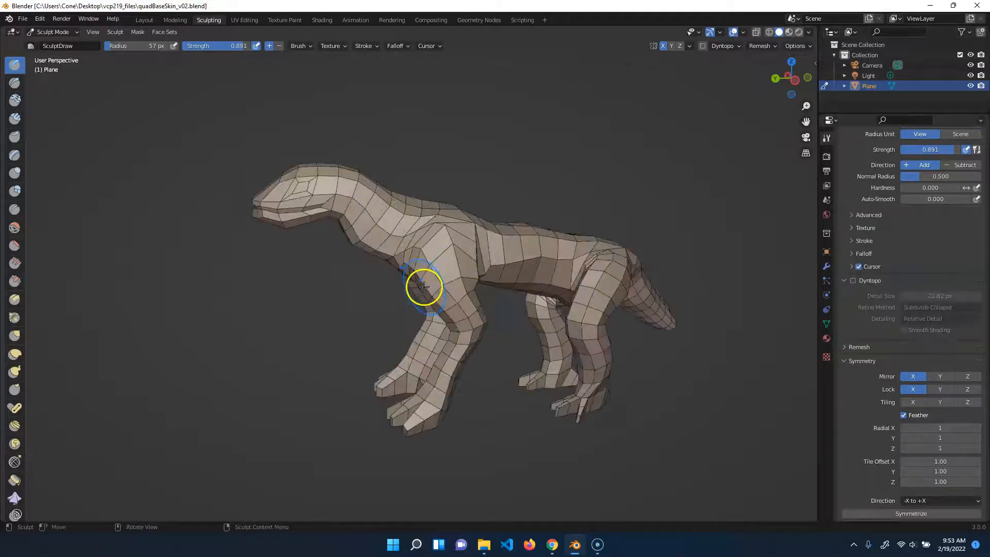
click(721, 46)
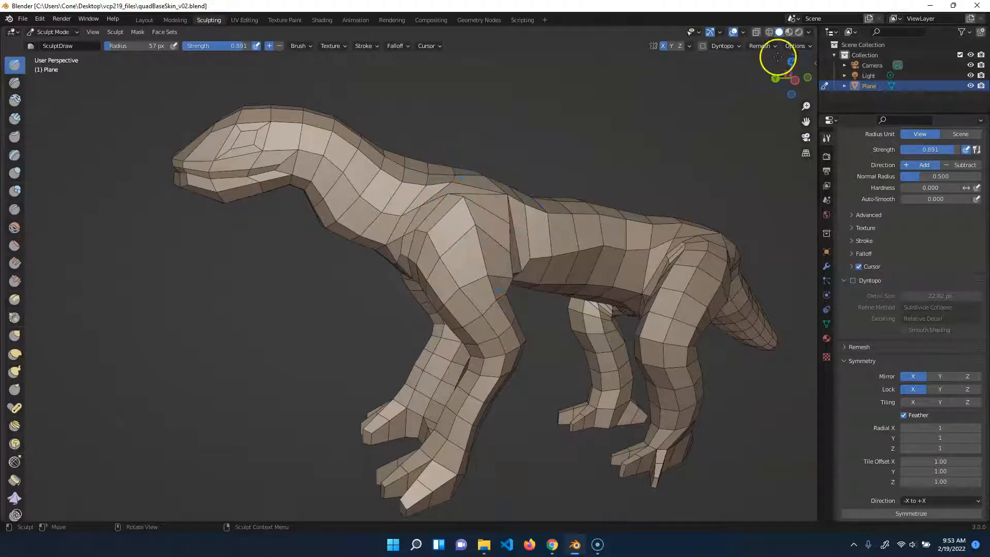
click(759, 45)
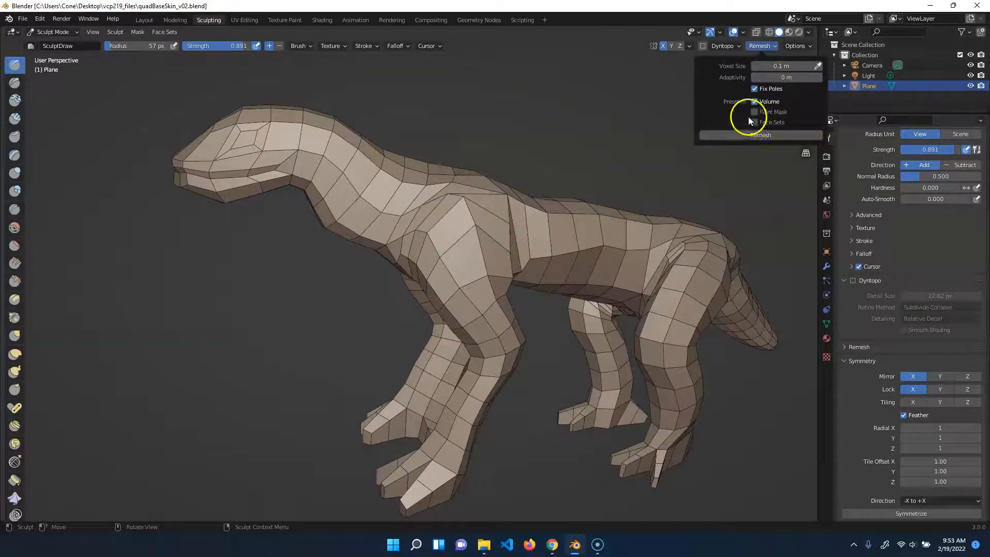
click(762, 135)
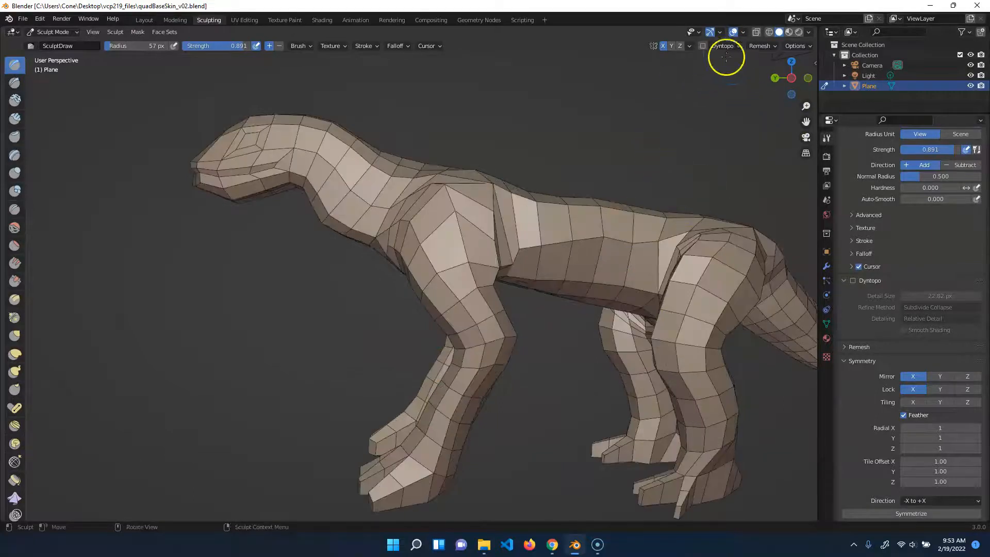
click(759, 45)
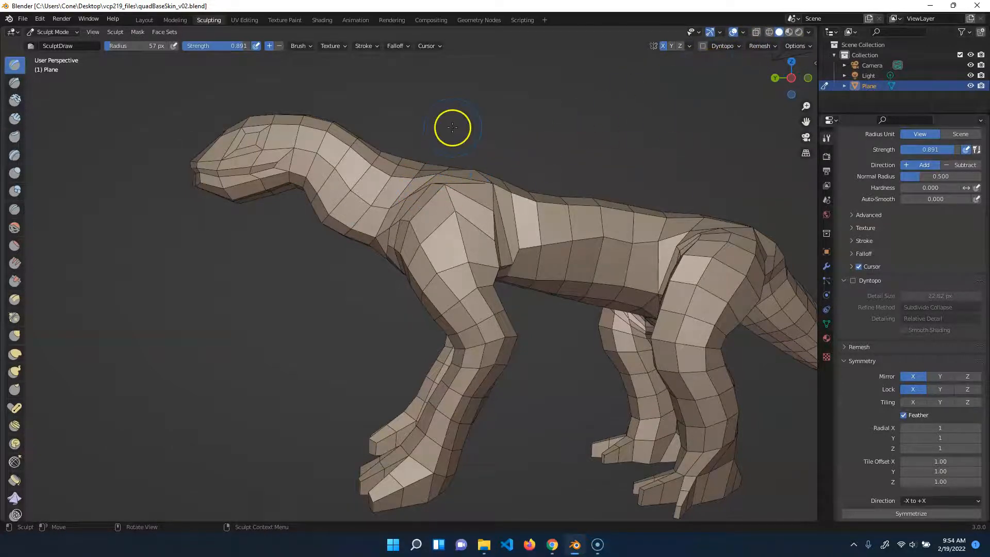
drag(452, 126, 558, 143)
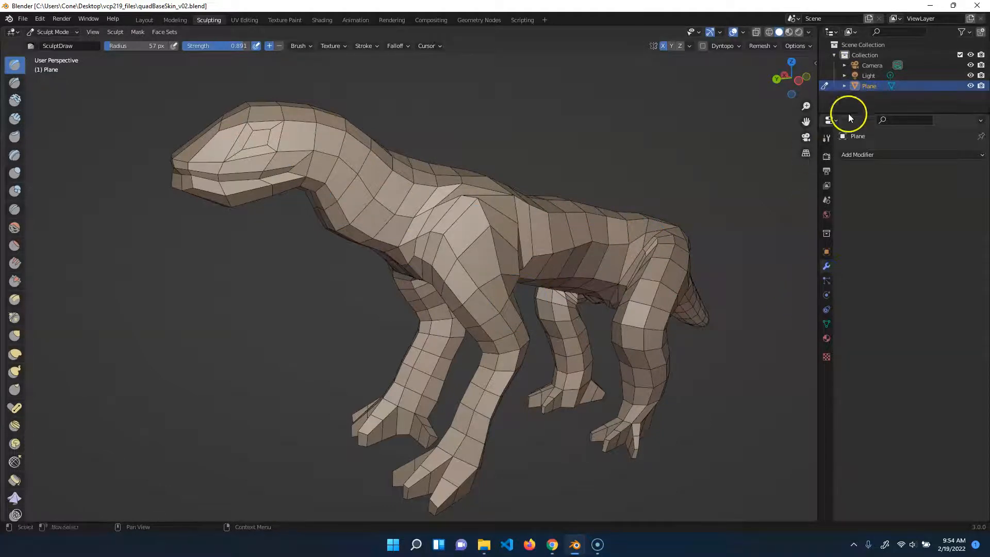
Add a Multiresolution modifier subdivided to two levels and hide the wireframe overlay
click(858, 154)
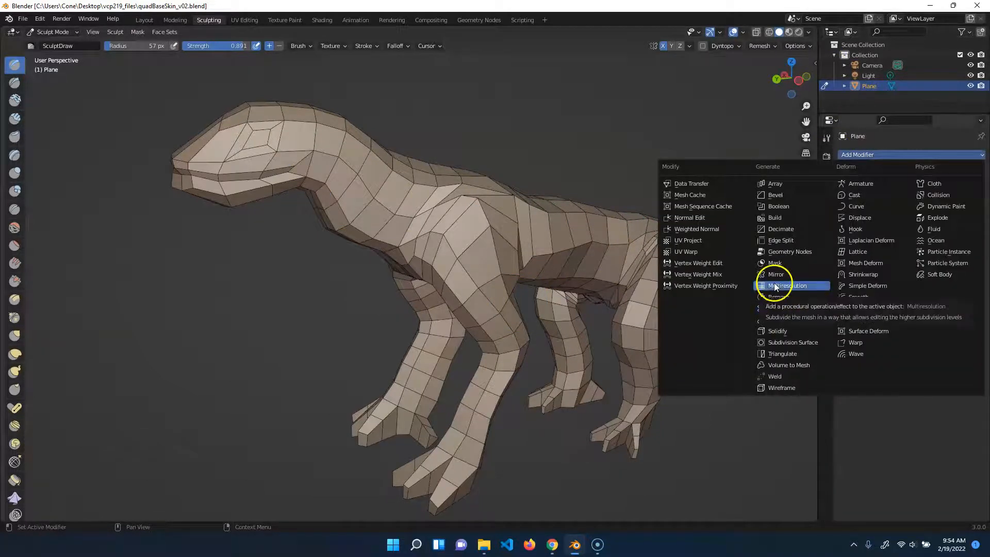
click(789, 286)
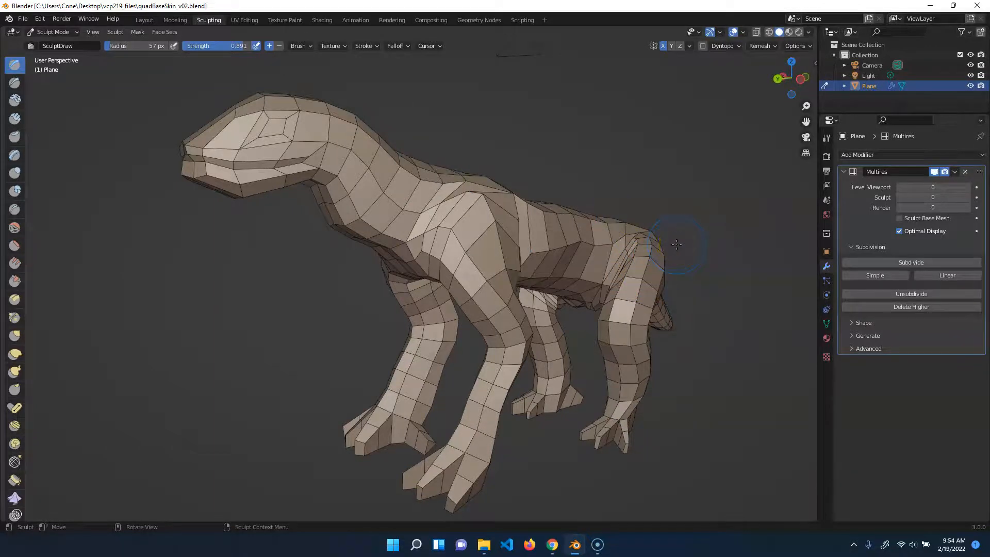
mouse_move(638, 325)
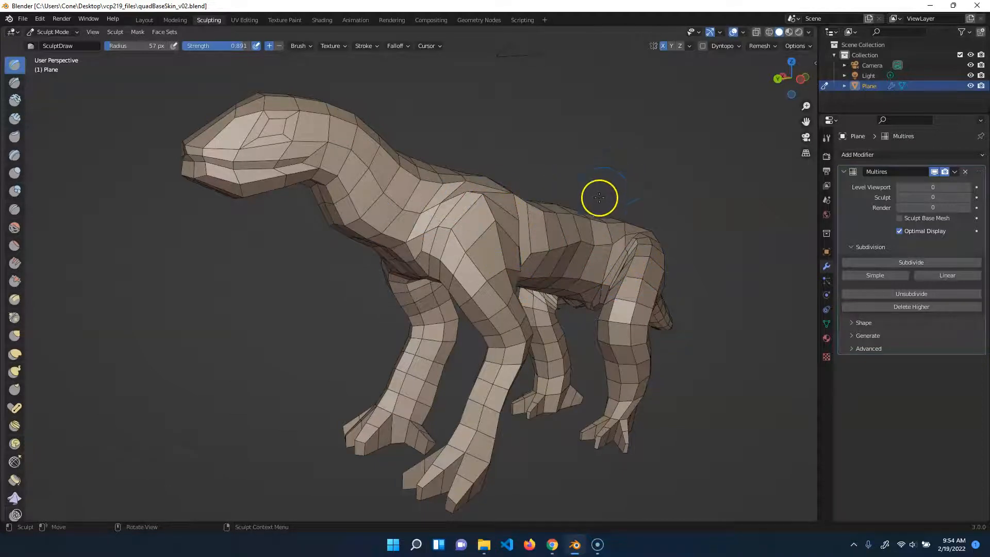
mouse_move(788, 228)
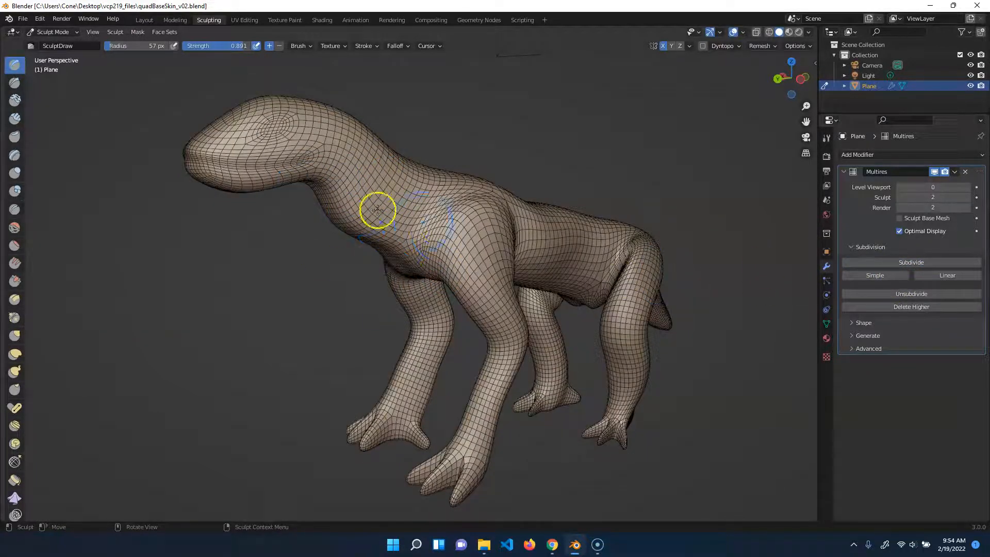
click(743, 31)
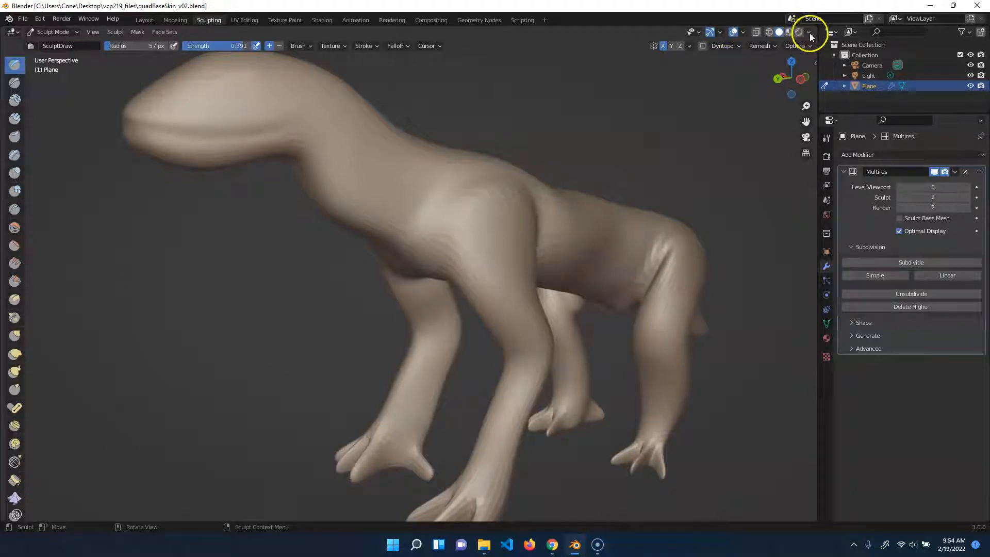
click(809, 31)
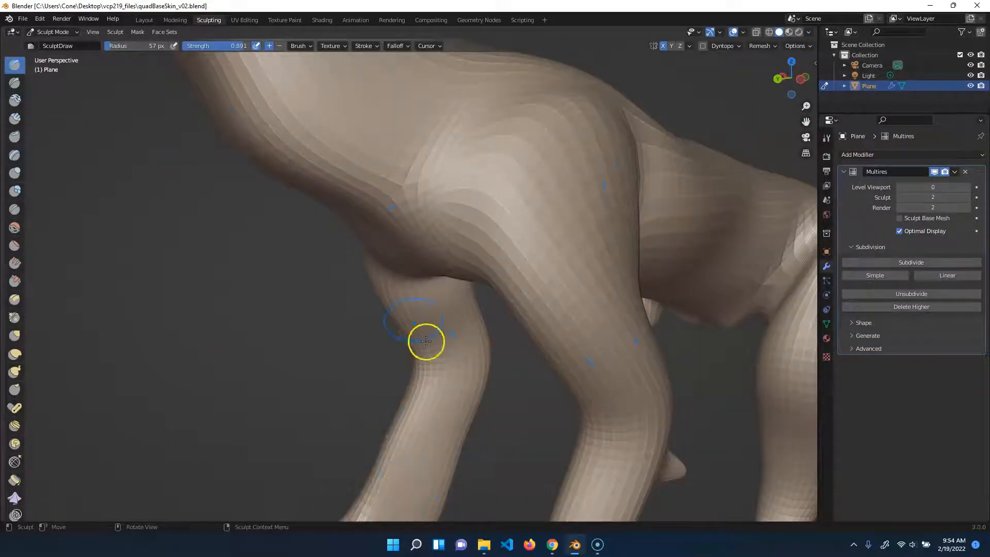
click(809, 32)
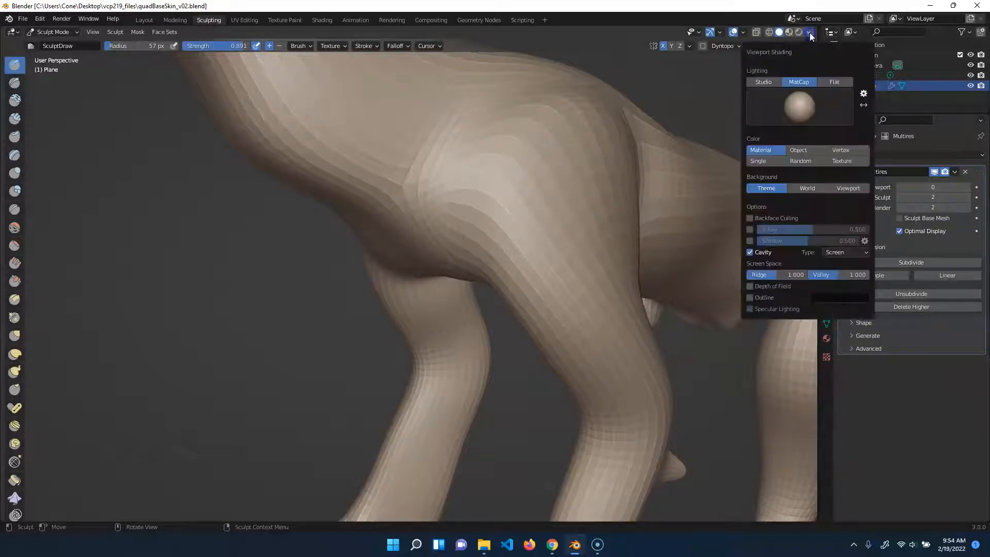
click(809, 32)
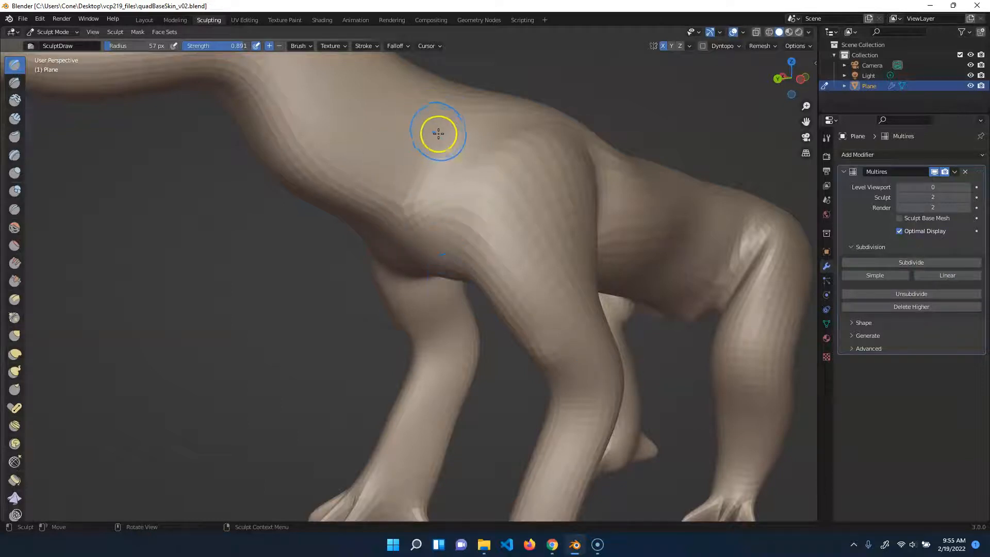
mouse_move(451, 123)
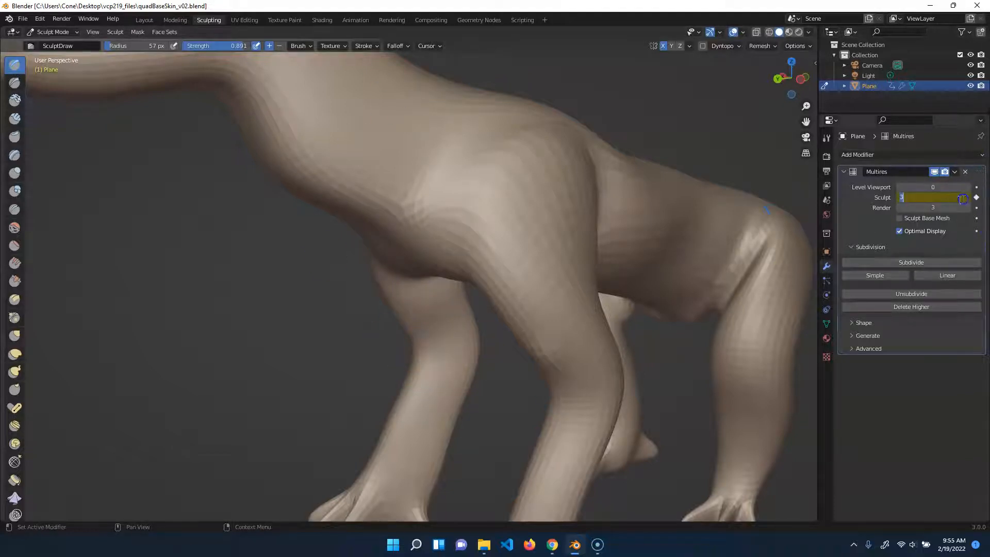
mouse_move(940, 197)
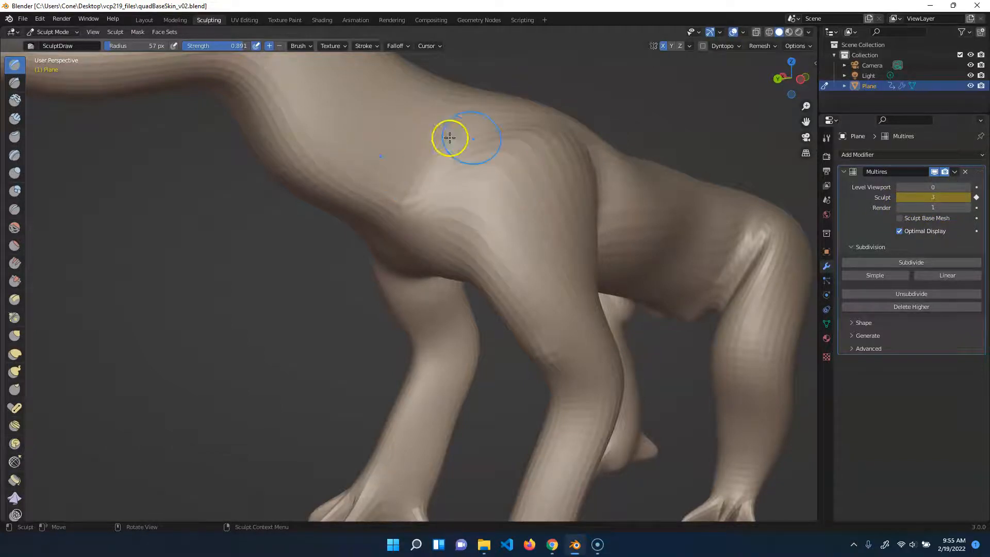
Set the Multires Sculpt level to 3, then switch to the Modeling workspace
click(966, 208)
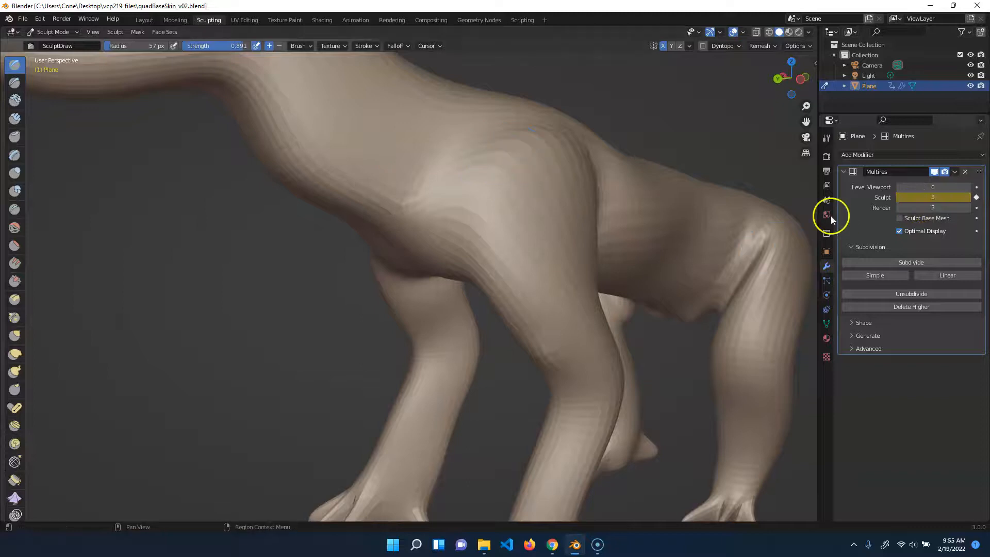
click(174, 20)
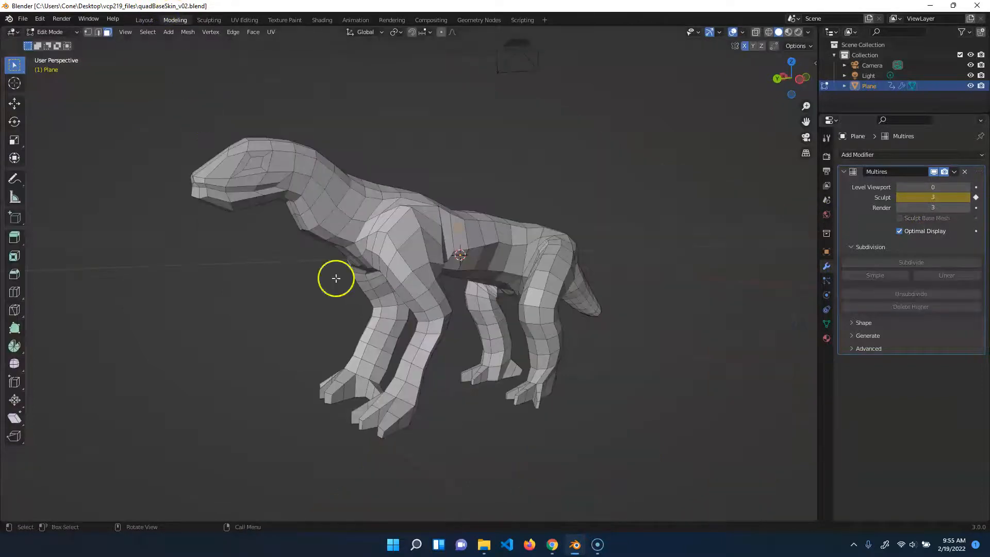
Set Multires Level Viewport to 3 in Object Mode, then return to the Sculpting workspace
click(350, 228)
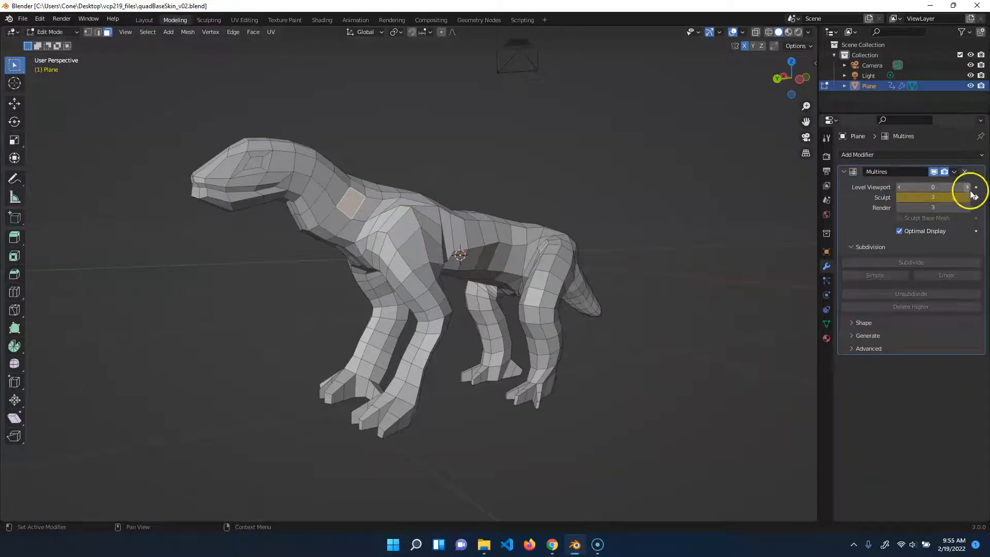
click(967, 187)
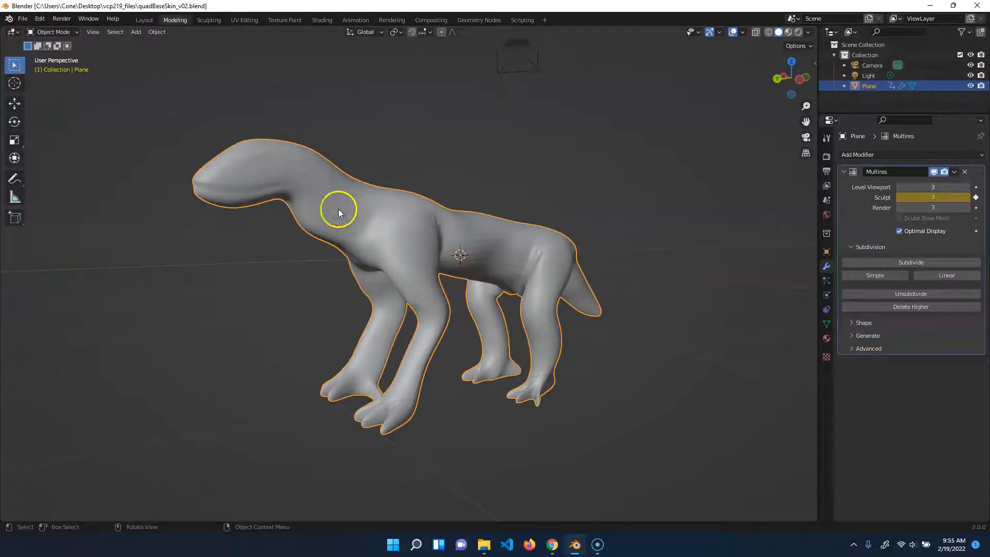
click(632, 321)
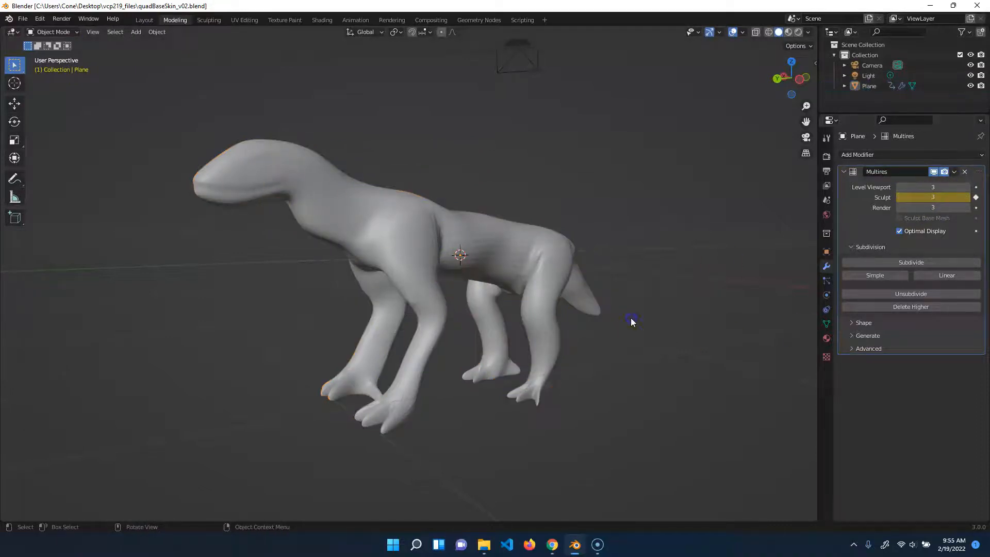
click(631, 319)
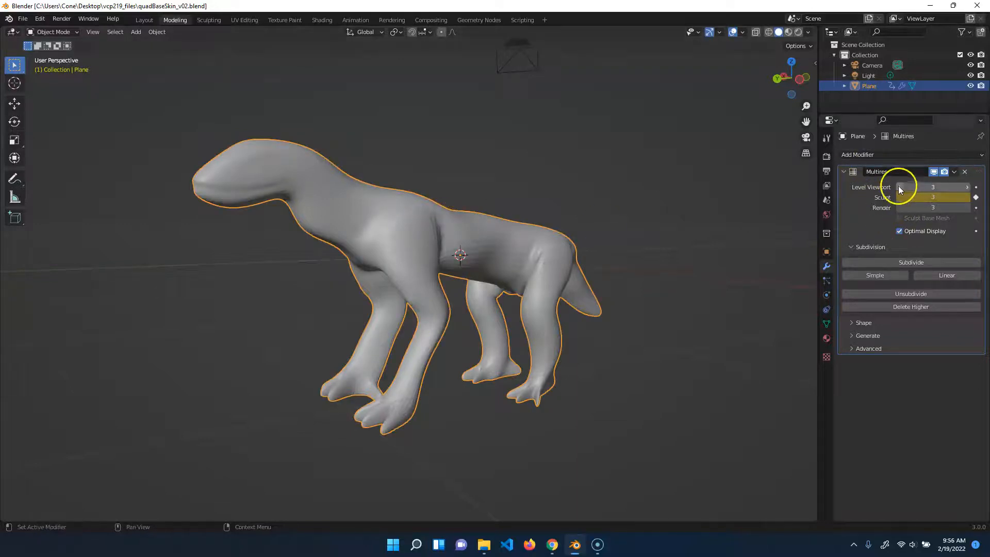
click(903, 187)
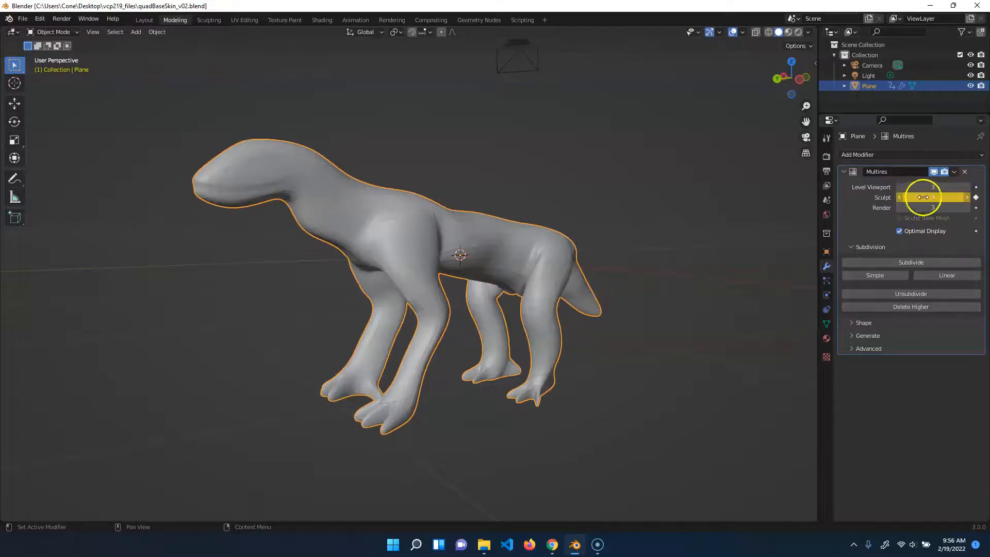
click(209, 20)
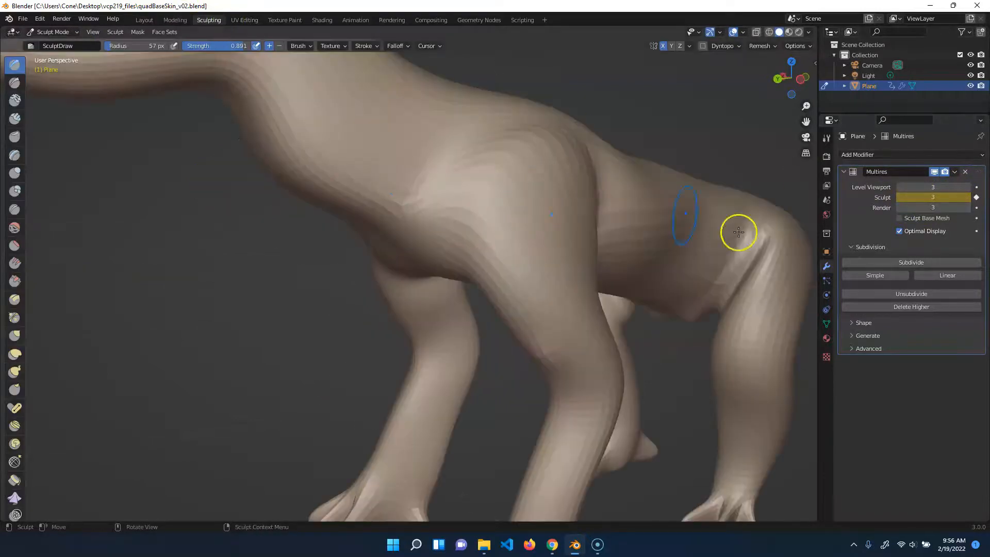
mouse_move(931, 197)
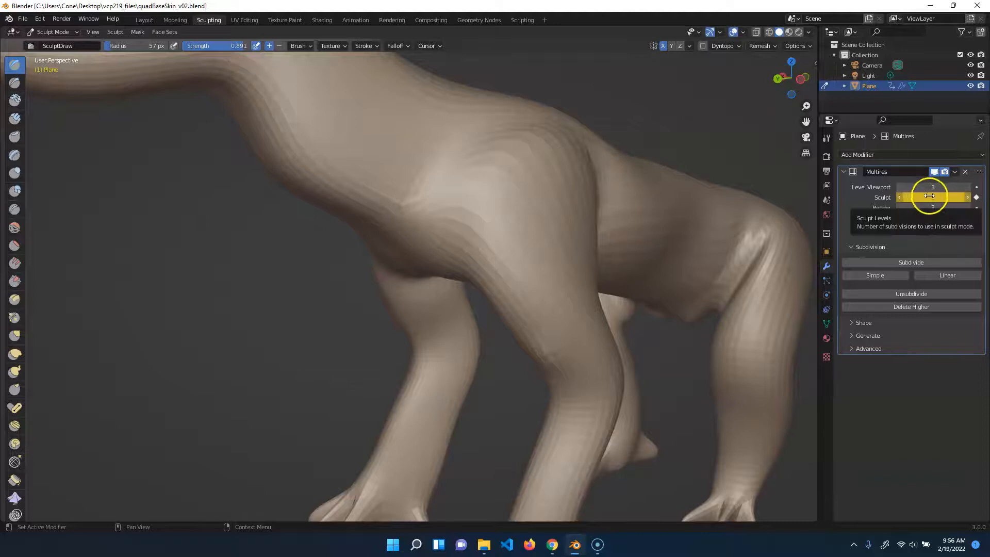
mouse_move(932, 197)
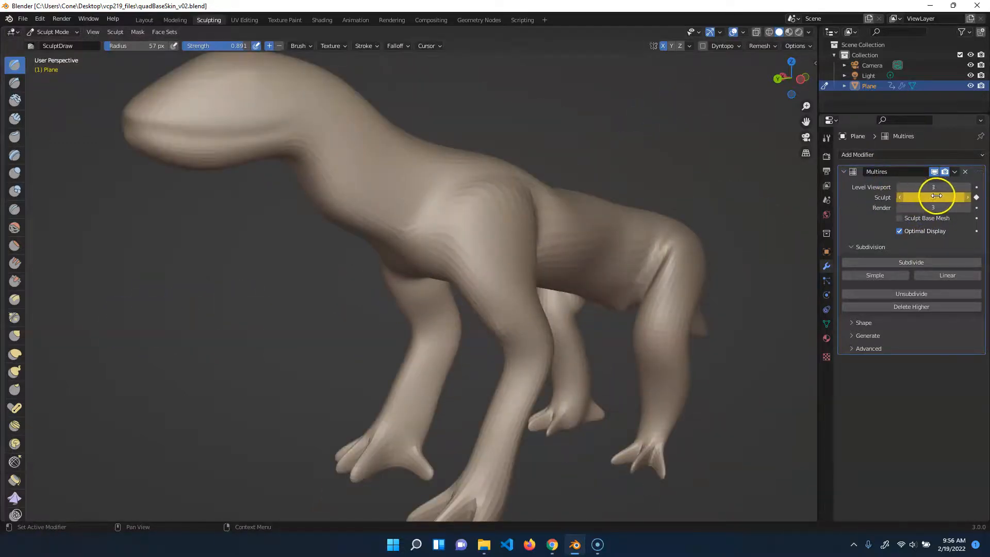
Lower the Multires Sculpt level to 2 and briefly show, then hide, the wireframe overlay
click(902, 197)
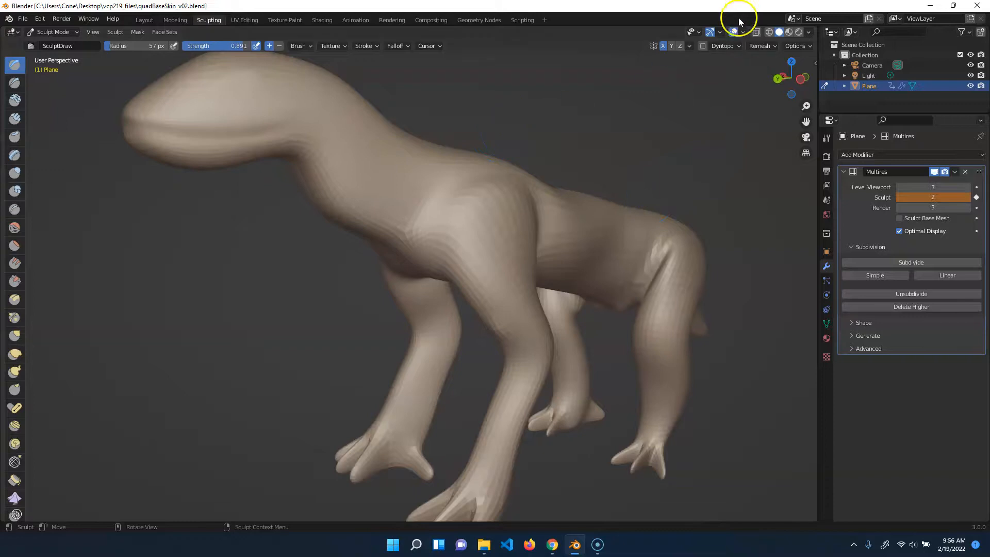
click(741, 32)
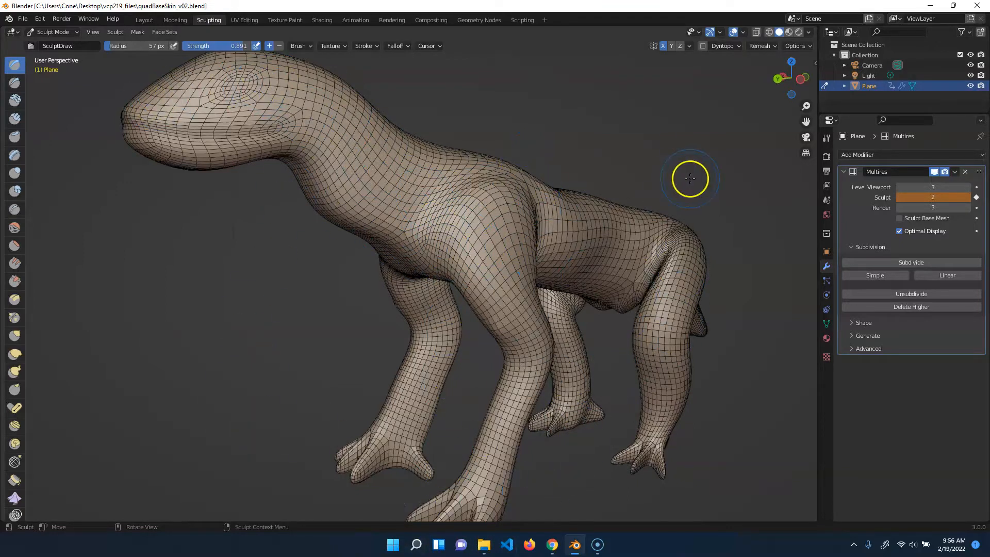
click(743, 32)
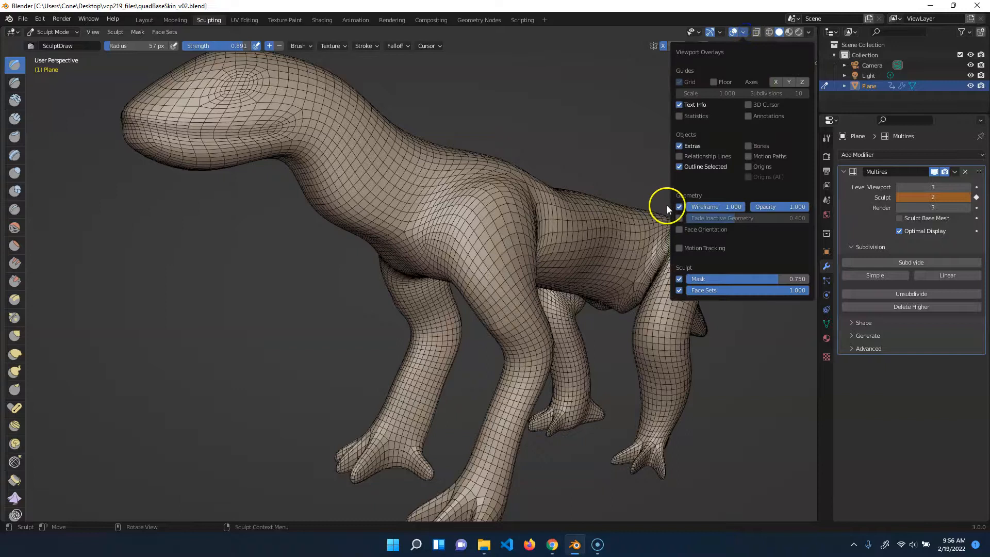
click(680, 207)
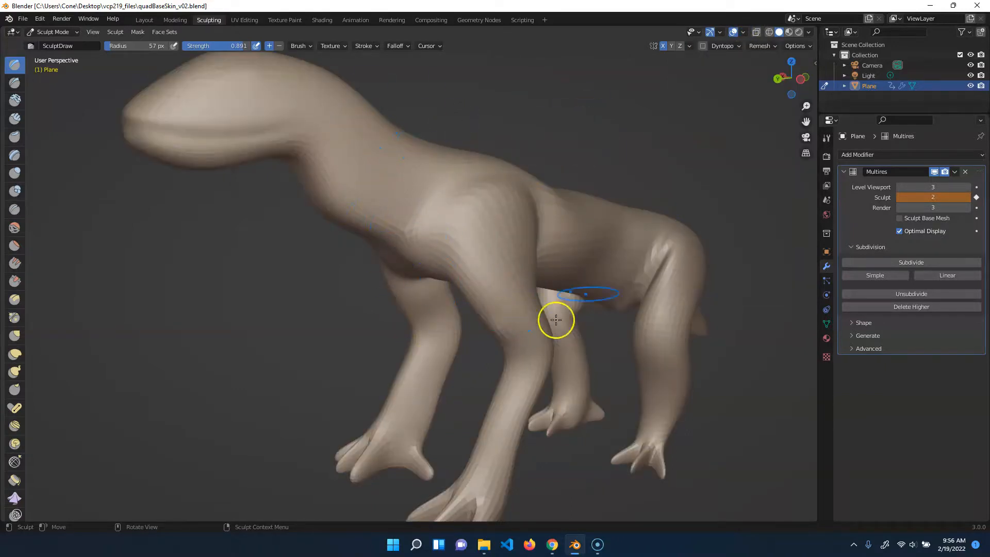
click(932, 197)
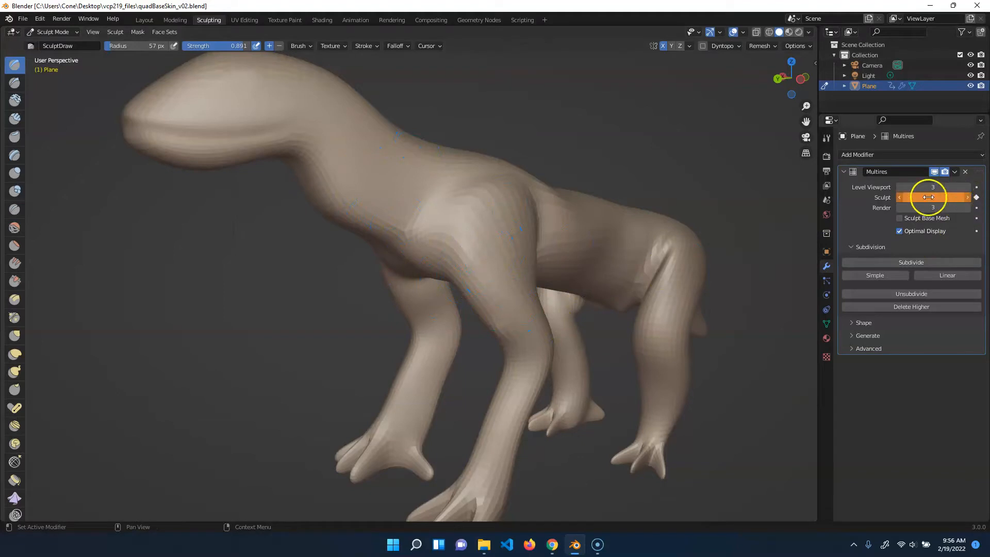